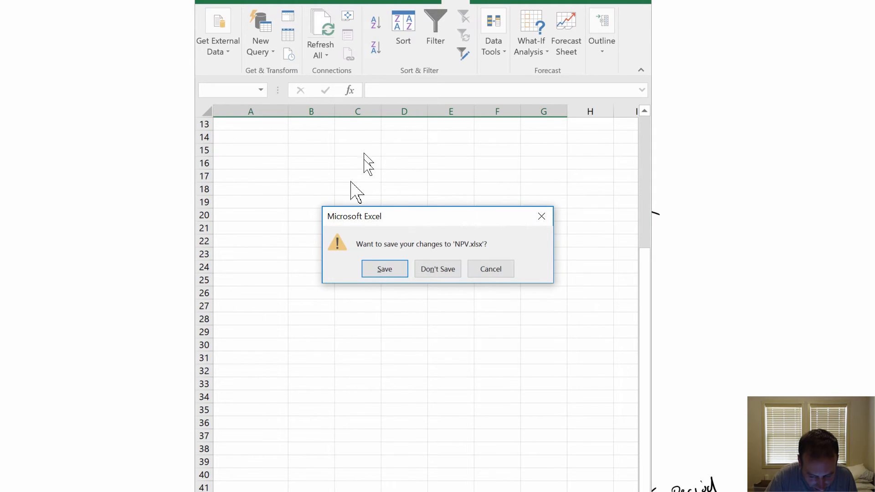
- Close NPV.xlsx at the save prompt and start a new blank workbook
{"action": "left_click", "coordinate": [438, 269]}
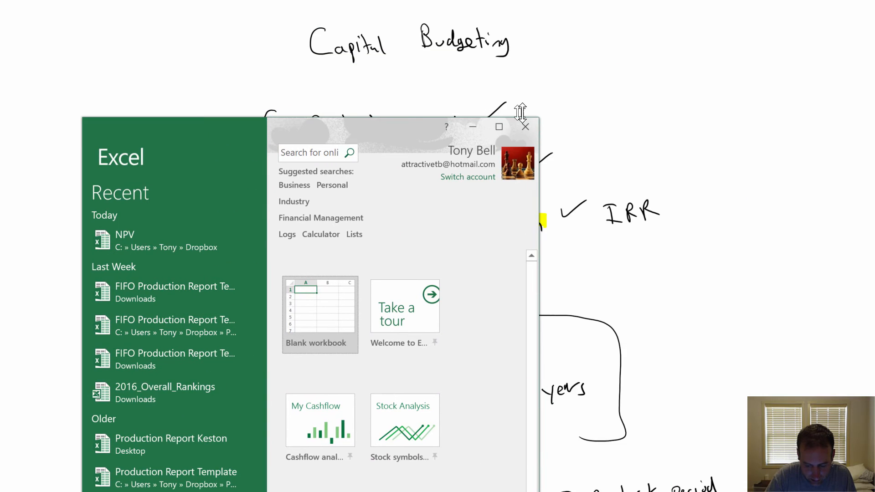
{"action": "left_click", "coordinate": [500, 127]}
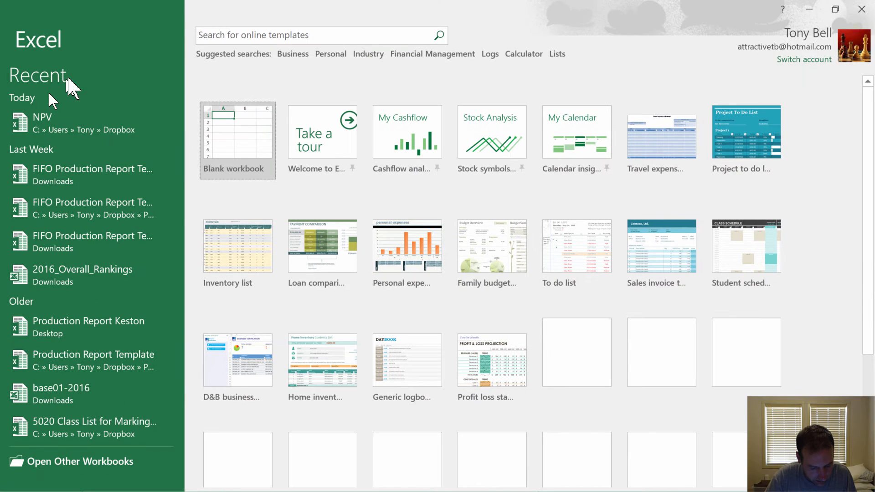
{"action": "left_click", "coordinate": [237, 133]}
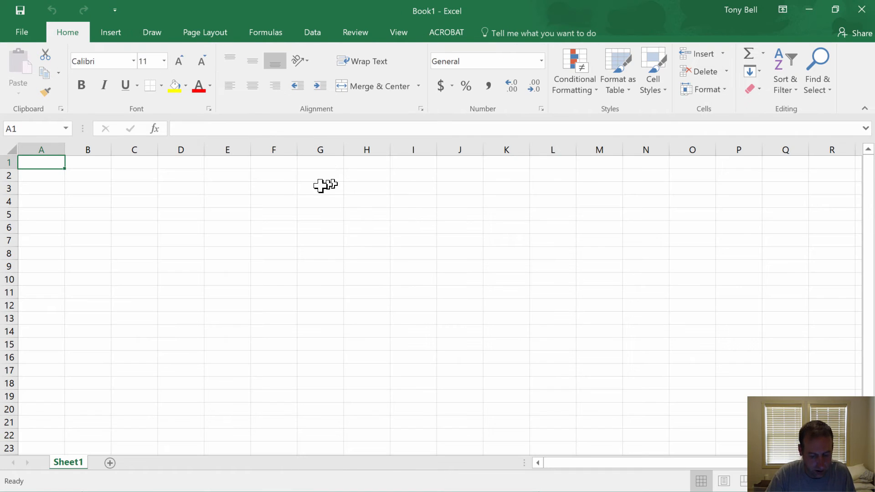
{"action": "mouse_move", "coordinate": [293, 193]}
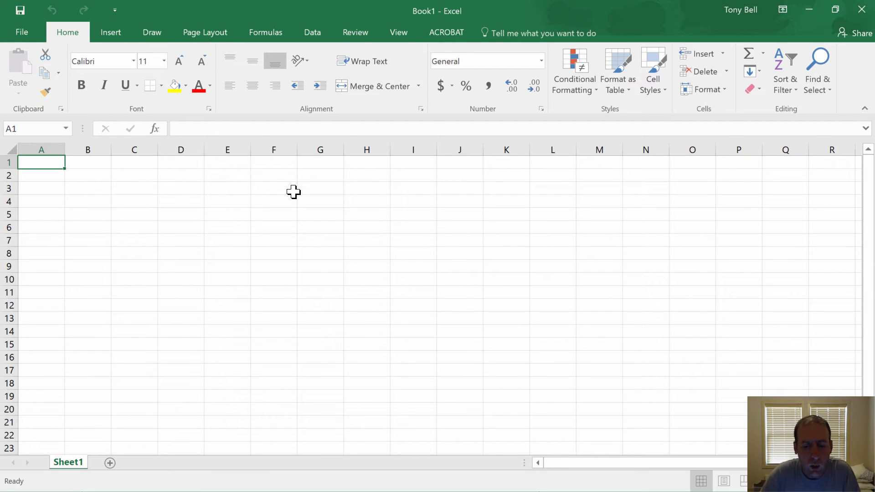
- Enter the -100000 outlay in B2 and fill Year 0 through Year 5 headings across row 1
{"action": "left_click", "coordinate": [70, 175]}
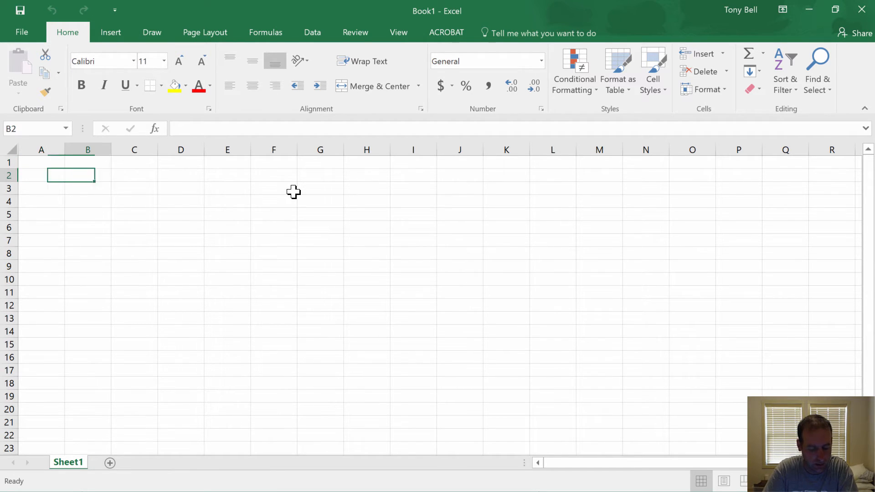
{"action": "type", "text": "-100000"}
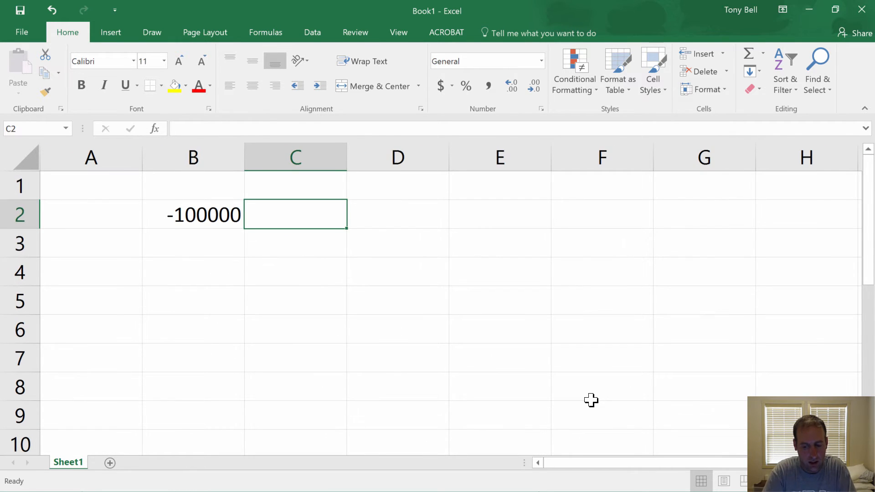
{"action": "type", "text": "Year 0"}
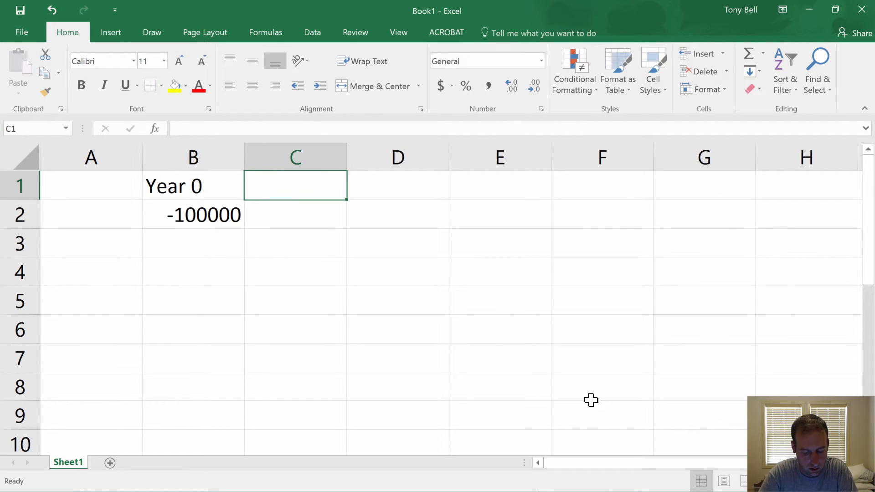
{"action": "type", "text": "Year 1"}
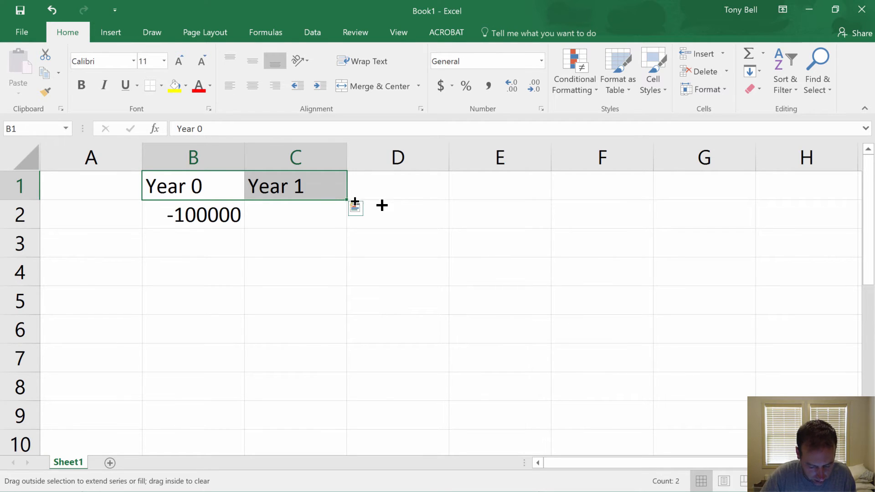
{"action": "left_click_drag", "start_coordinate": [354, 203], "coordinate": [713, 193]}
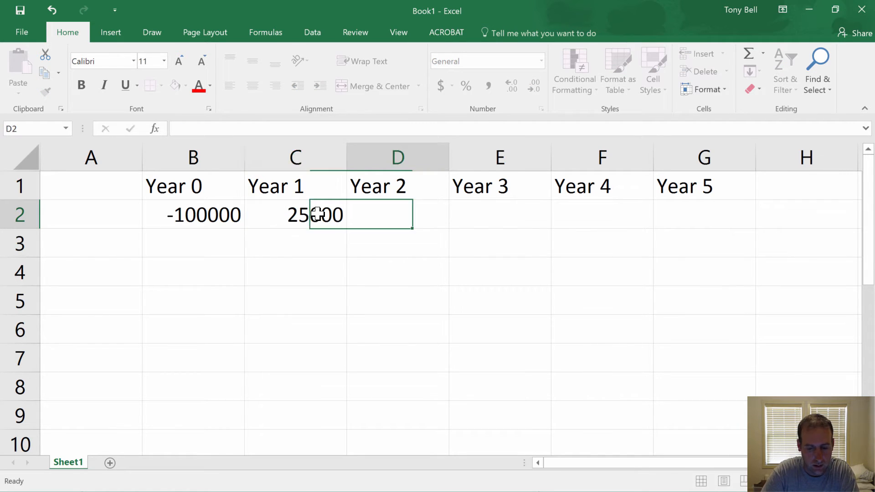
- Enter 25000 cash flows under Years 1 to 5
{"action": "type", "text": "250000"}
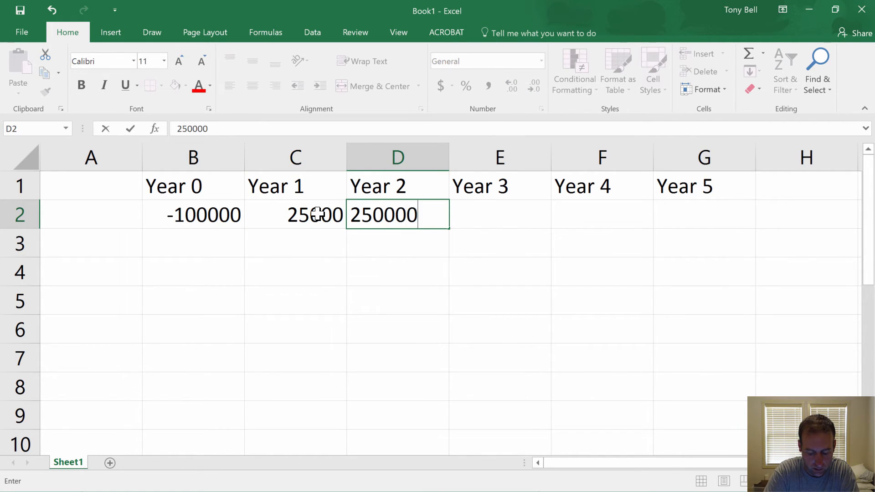
{"action": "type", "text": "25000"}
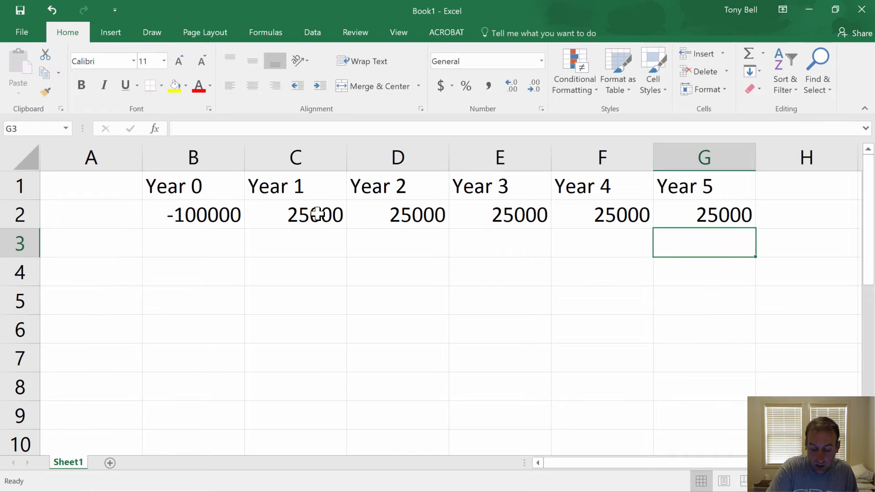
{"action": "left_click", "coordinate": [193, 271]}
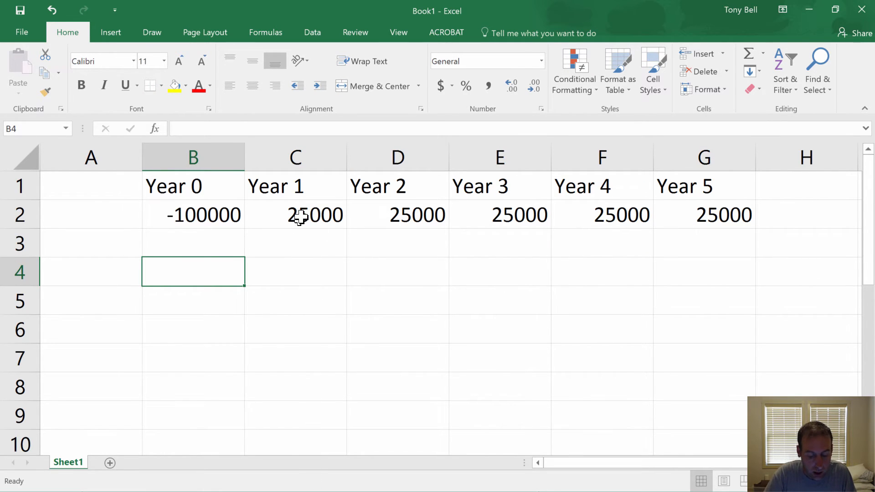
{"action": "left_click", "coordinate": [295, 215]}
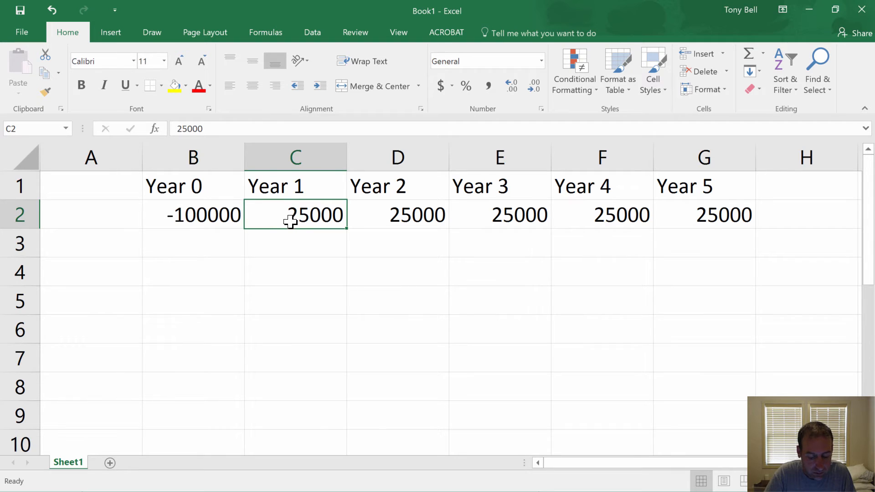
{"action": "mouse_move", "coordinate": [299, 231]}
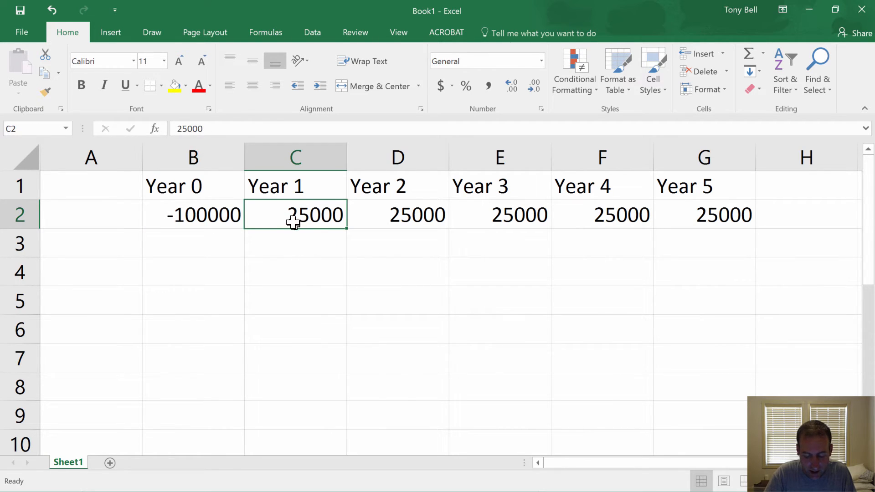
- Format the Year 0 outlay as - 100,000 with thousands separators and no decimals
{"action": "left_click", "coordinate": [193, 214]}
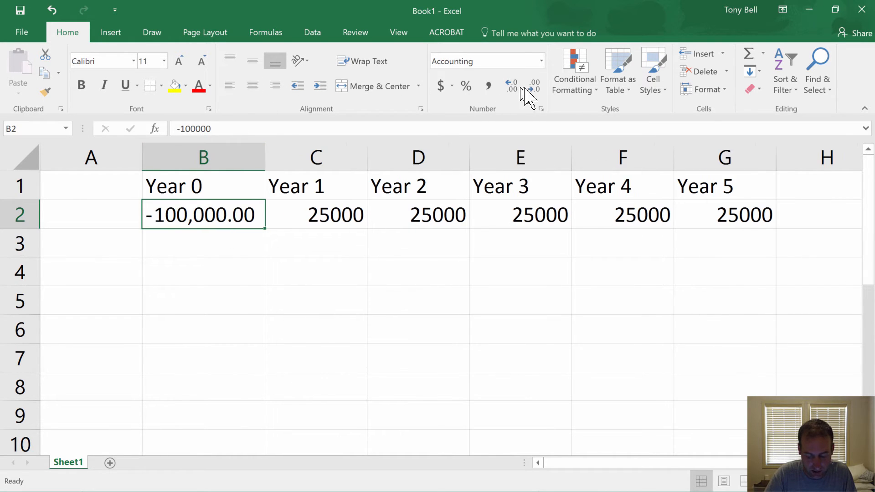
{"action": "left_click", "coordinate": [534, 89]}
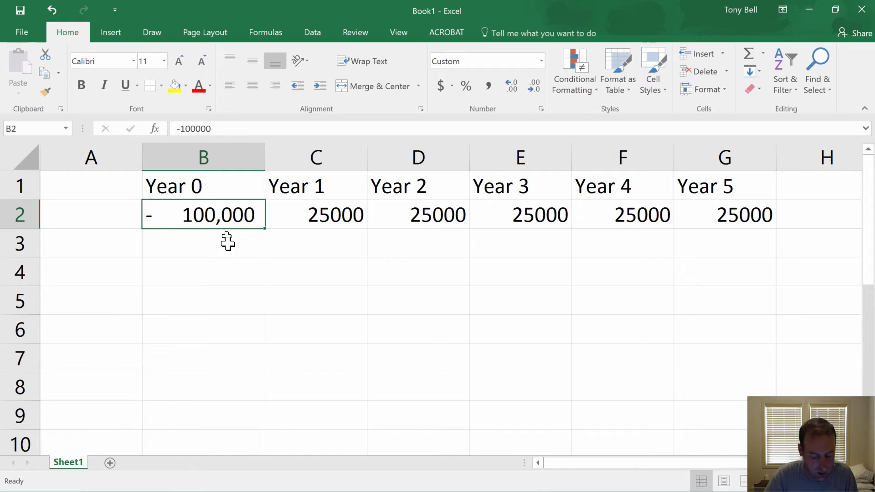
{"action": "mouse_move", "coordinate": [235, 253]}
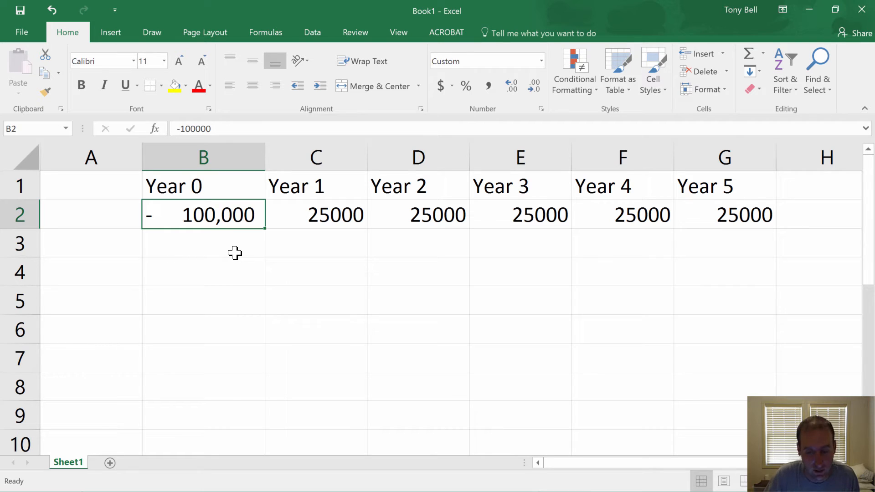
{"action": "mouse_move", "coordinate": [153, 226]}
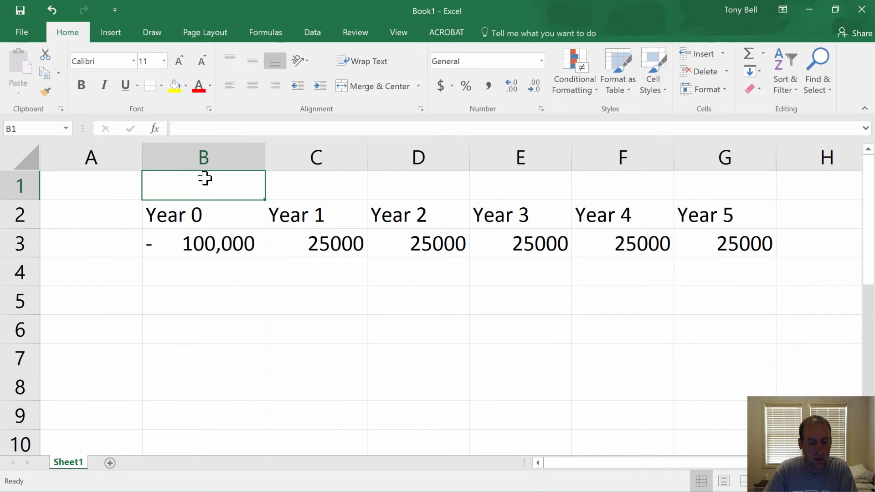
- Label B1 'Discount Rate' and widen column B to fit
{"action": "type", "text": "Discount Rate"}
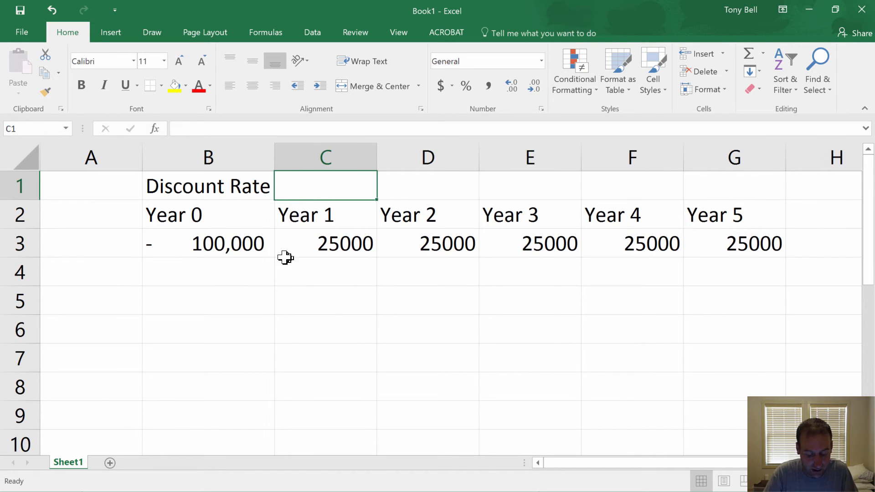
{"action": "mouse_move", "coordinate": [241, 263]}
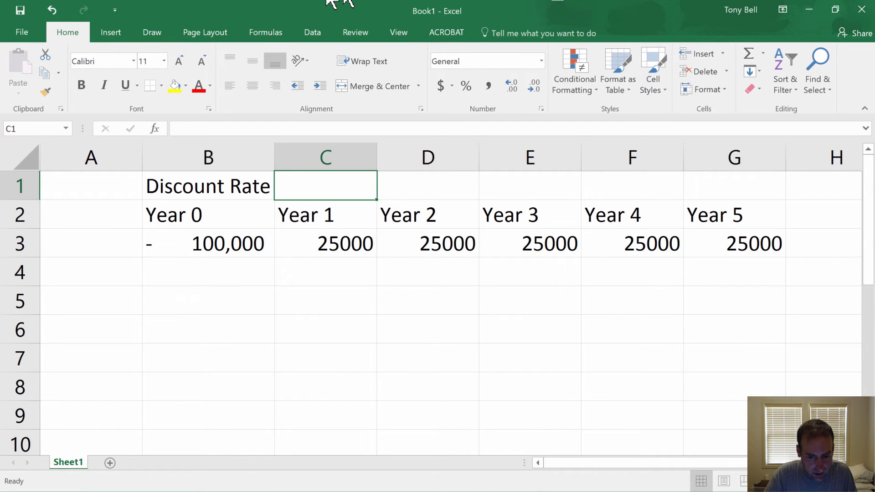
{"action": "mouse_move", "coordinate": [252, 2]}
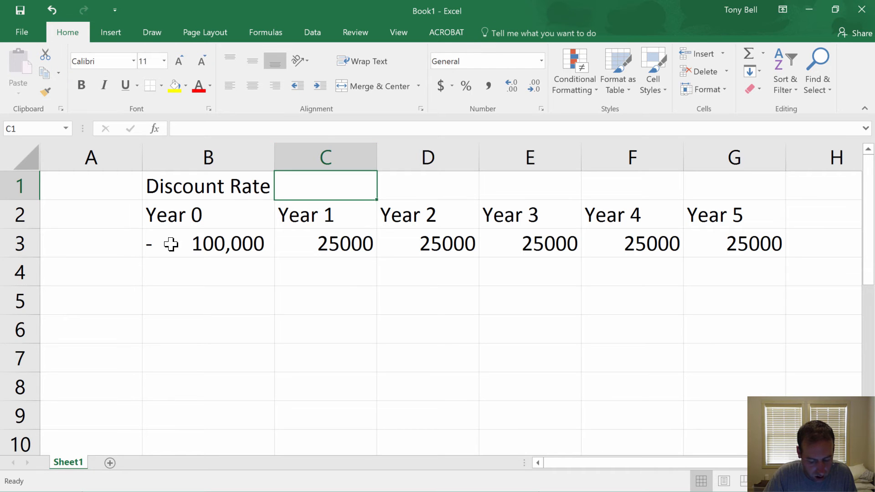
{"action": "mouse_move", "coordinate": [402, 179]}
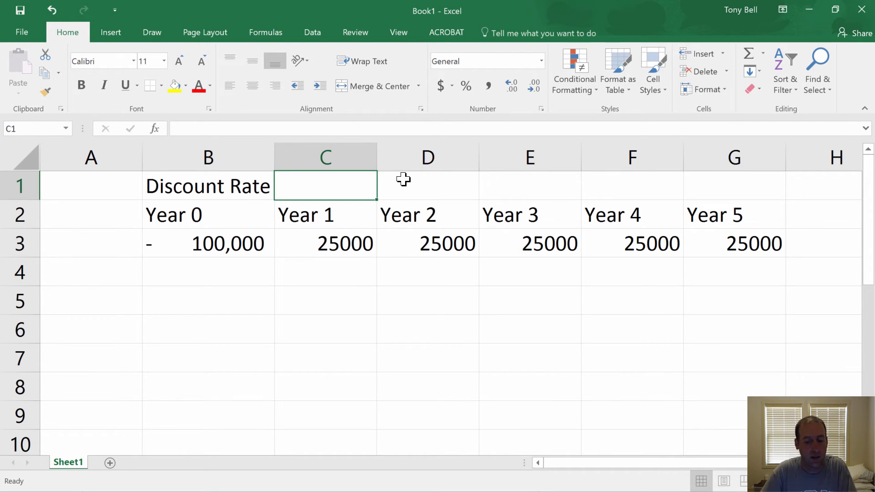
- Set the discount rate to 9% in C1 and number the periods 1 to 5 in C3:G3
{"action": "type", "text": "9%"}
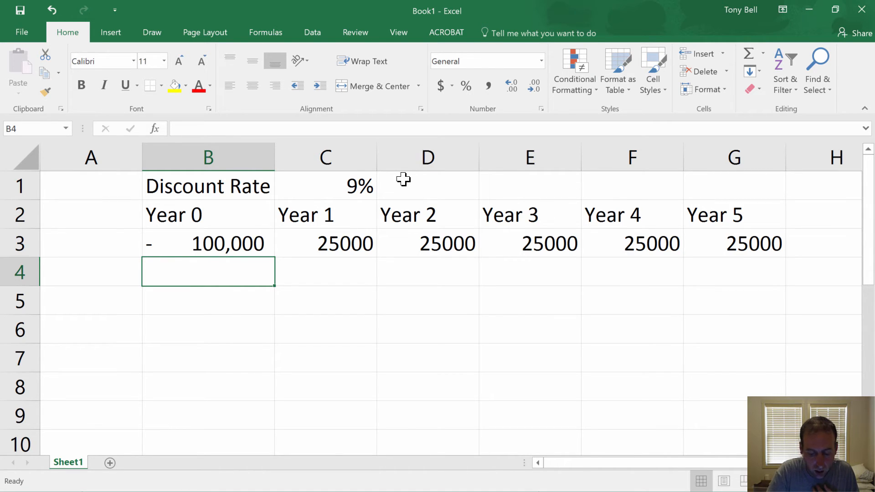
{"action": "left_click", "coordinate": [325, 271]}
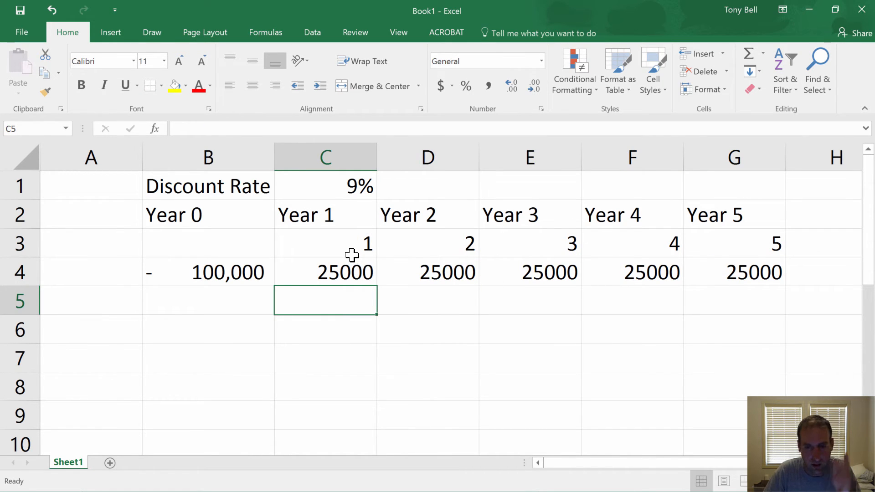
- Enter =C4/(1+$C$1)^C3 in C5 to discount the Year 1 cash flow to 22935.78
{"action": "type", "text": "=C4"}
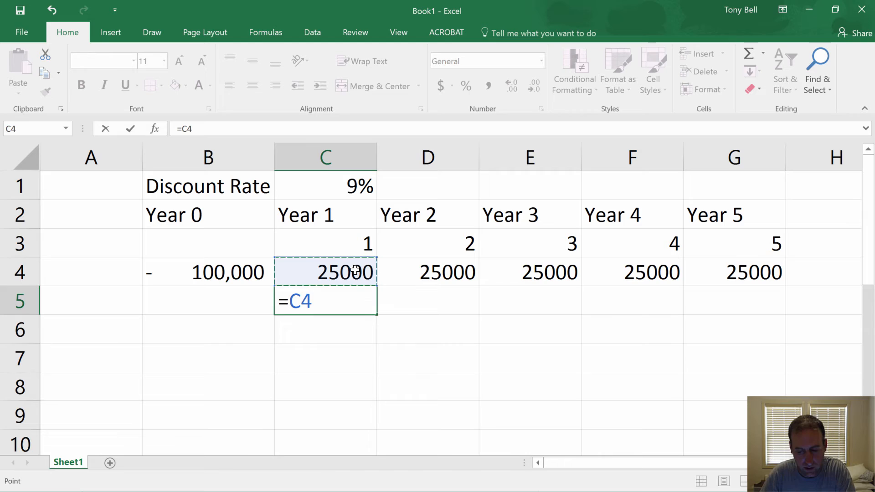
{"action": "type", "text": "/("}
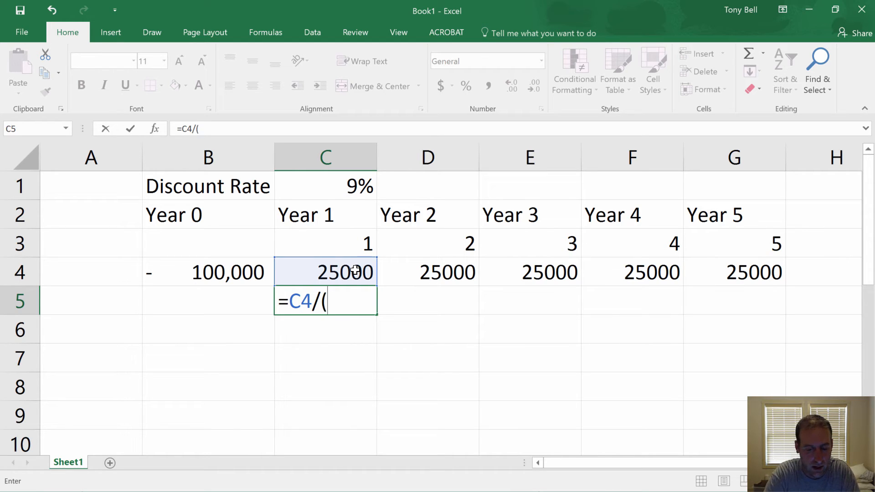
{"action": "type", "text": "1+"}
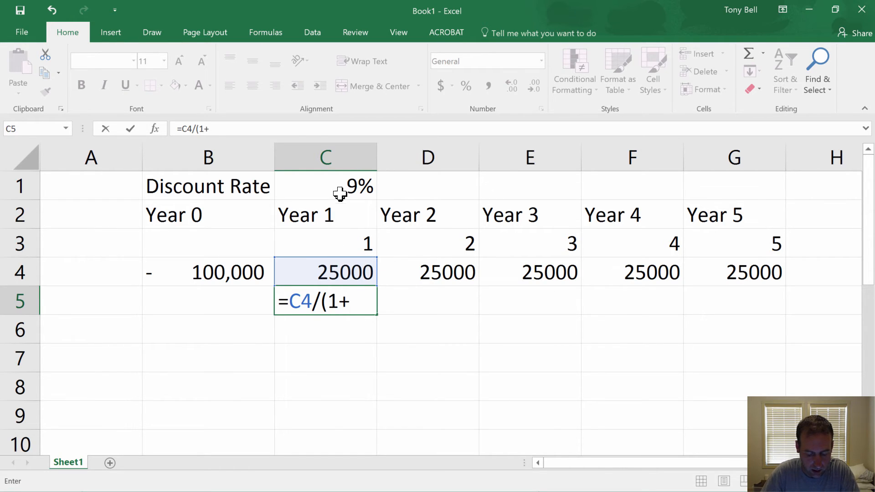
{"action": "left_click", "coordinate": [339, 186]}
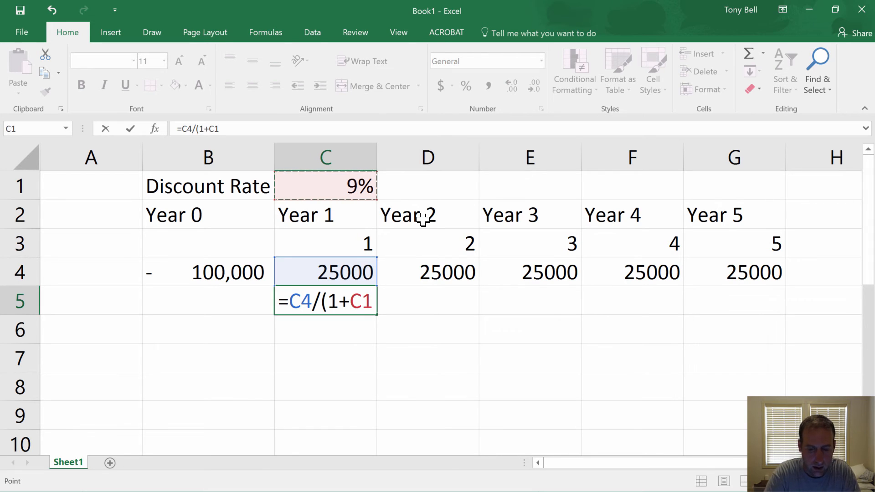
{"action": "type", "text": ")"}
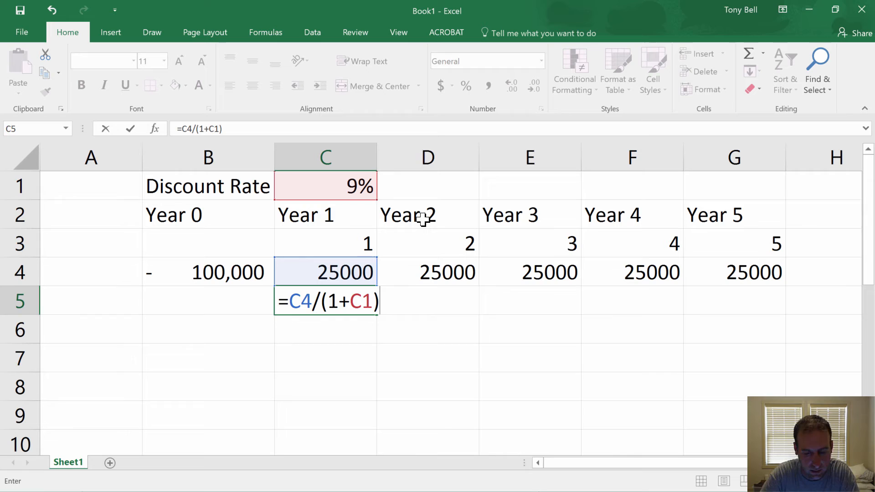
{"action": "type", "text": "^"}
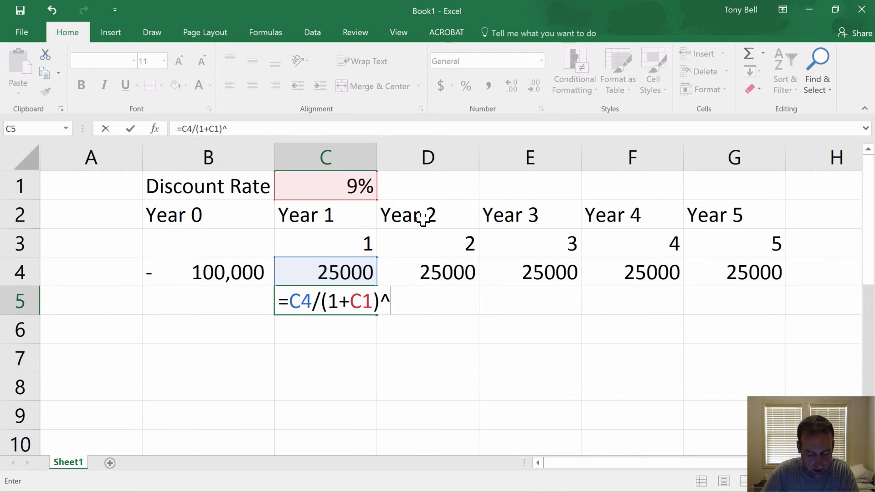
{"action": "left_click", "coordinate": [324, 243]}
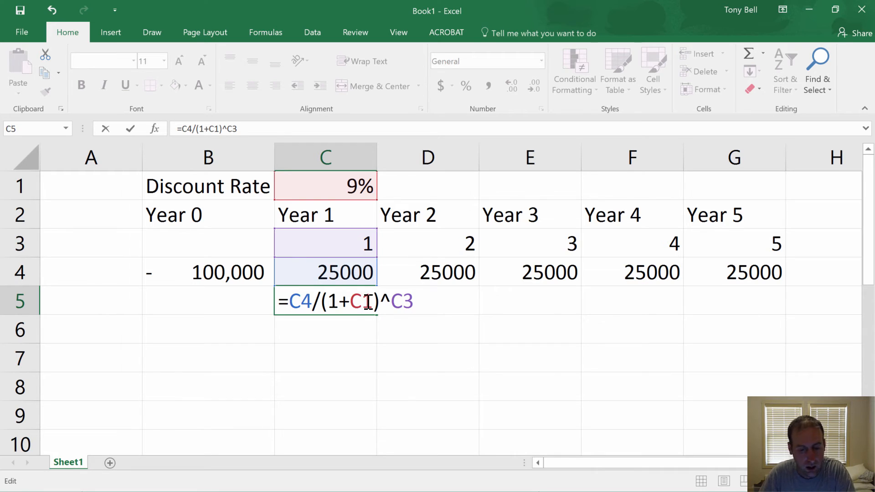
{"action": "type", "text": "$"}
{"action": "key", "text": "Enter"}
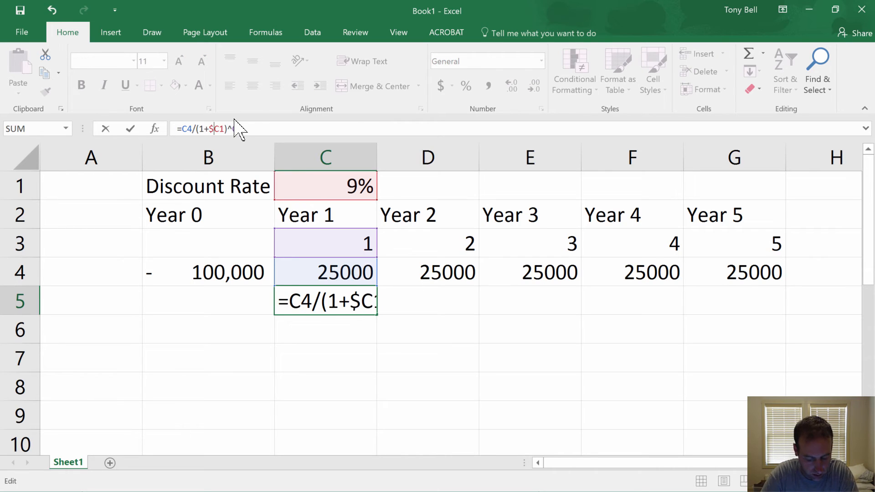
{"action": "key", "text": "Enter"}
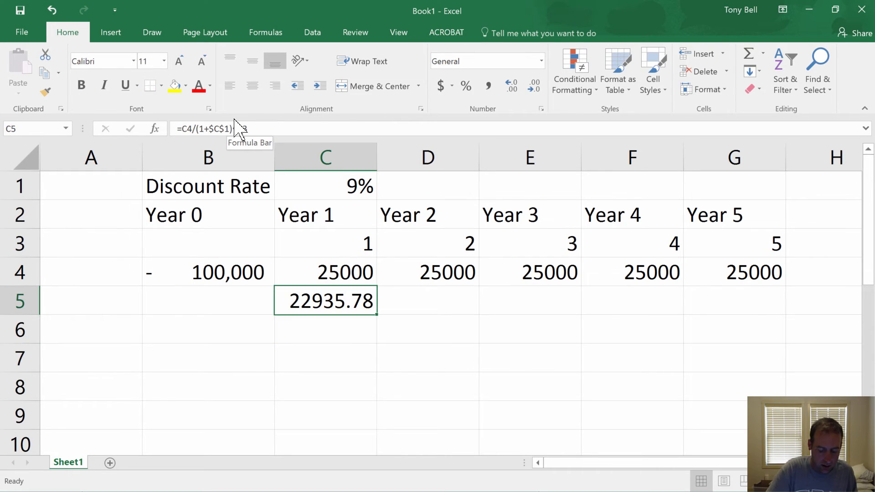
- Fill the present-value formula right to G5, ending at 16248.28 for Year 5
{"action": "left_click", "coordinate": [325, 272]}
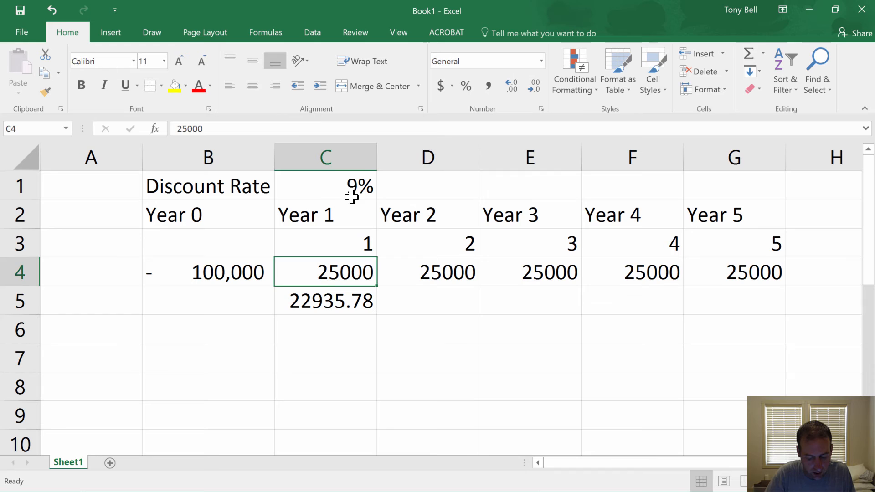
{"action": "left_click", "coordinate": [324, 300]}
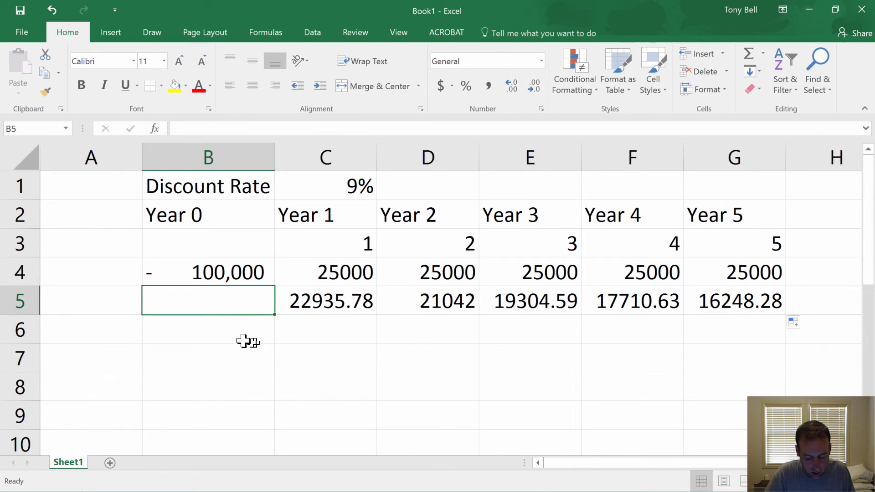
- Enter =SUM(C5:G5) in B6 to total the present values at 97241.28158
{"action": "type", "text": "s"}
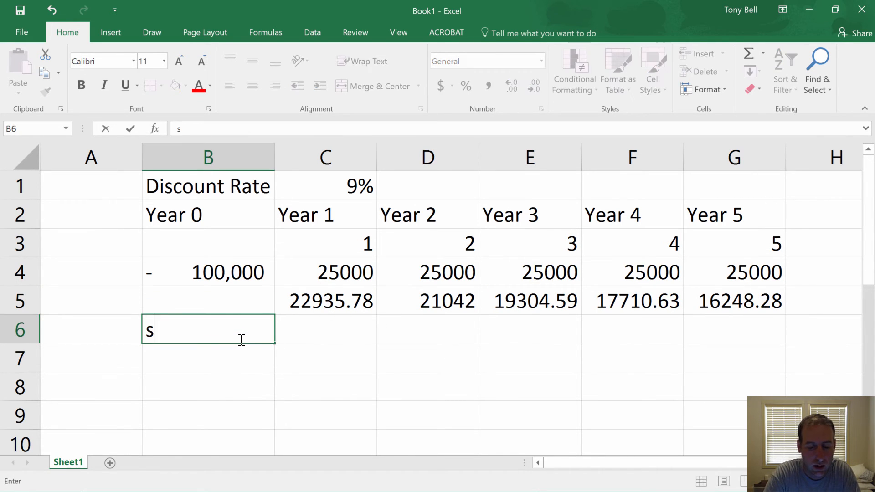
{"action": "type", "text": "um("}
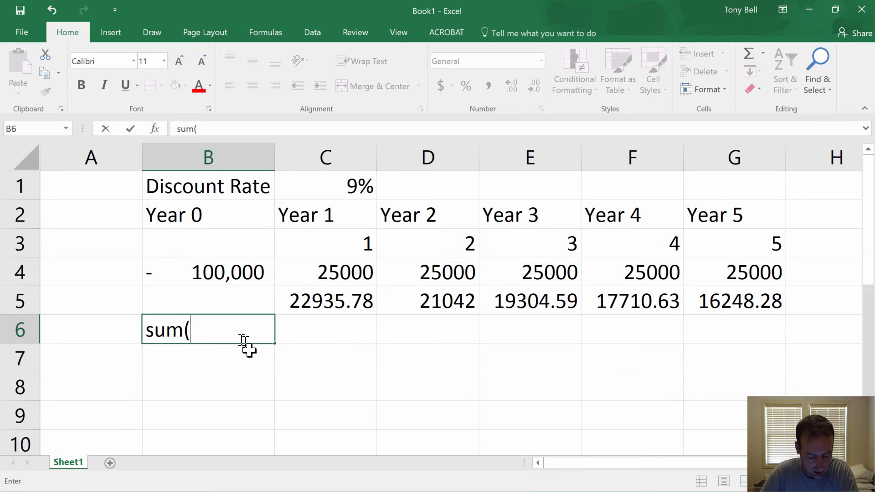
{"action": "key", "text": "Escape"}
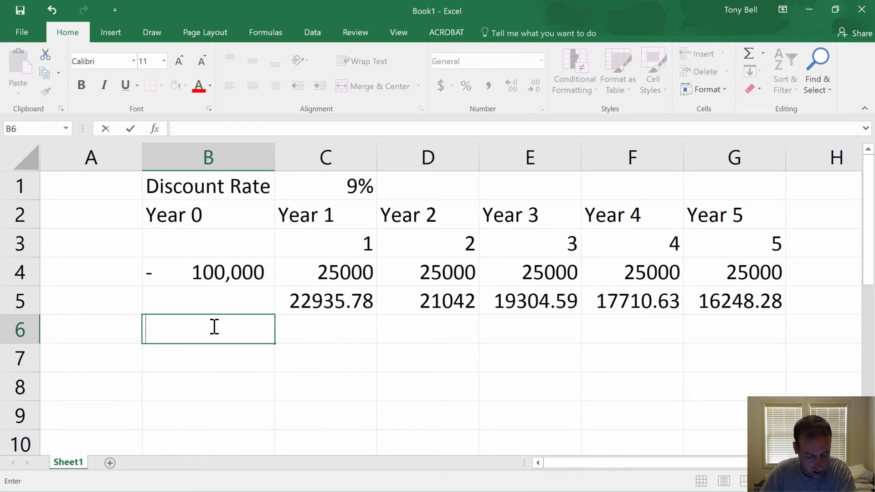
{"action": "type", "text": "=sum"}
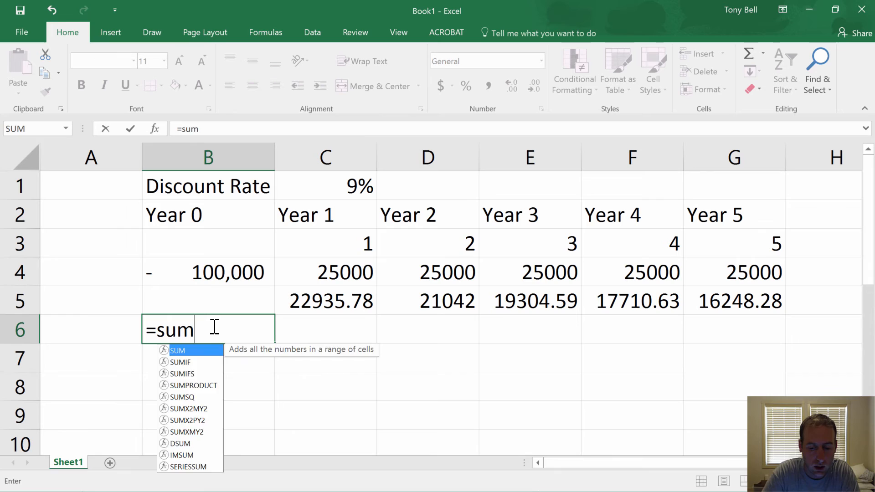
{"action": "type", "text": "("}
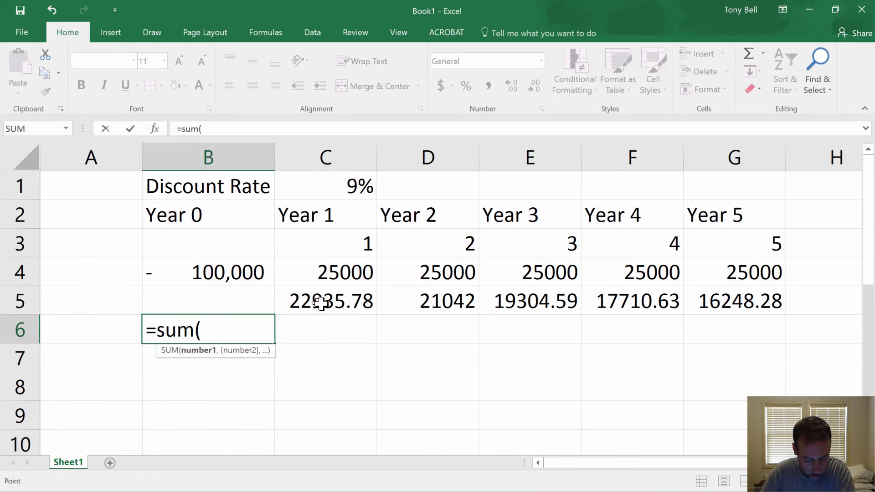
{"action": "key", "text": "Enter"}
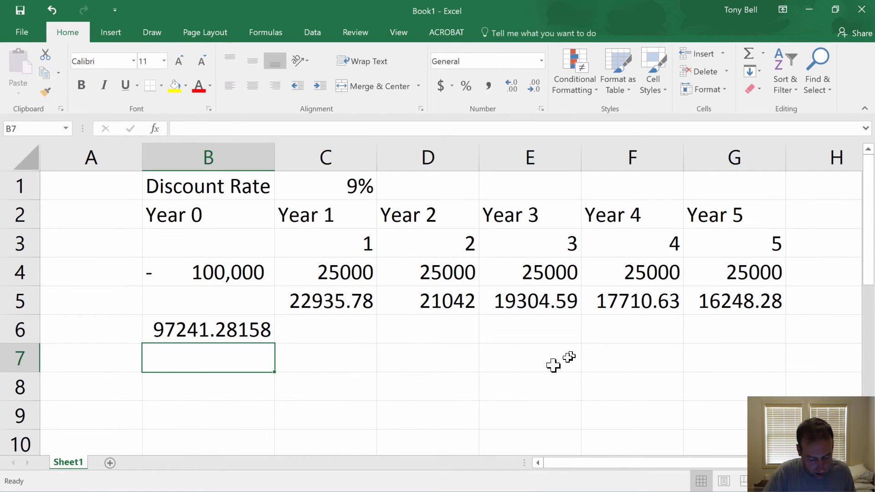
{"action": "mouse_move", "coordinate": [385, 443]}
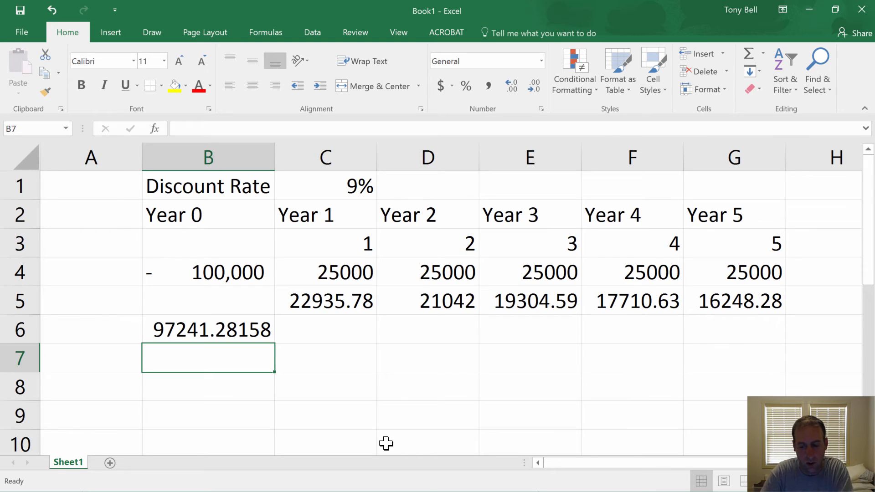
- Enter =B4+B6 in B7 giving -2,759 and show B6 as underlined whole number 97,241
{"action": "type", "text": "=B4+B6"}
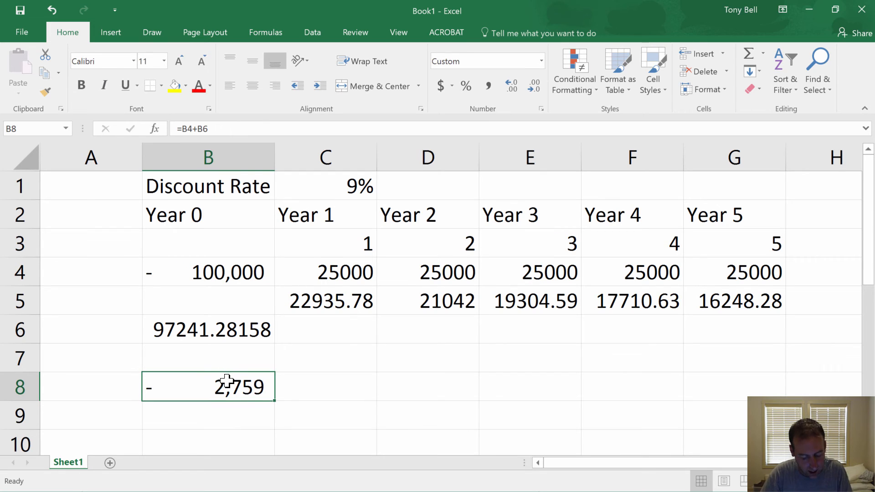
{"action": "left_click", "coordinate": [208, 329]}
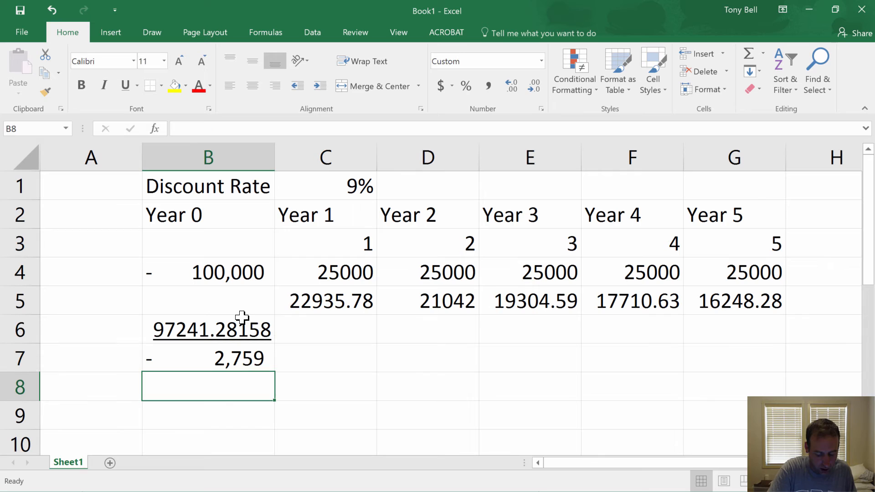
{"action": "left_click", "coordinate": [207, 330]}
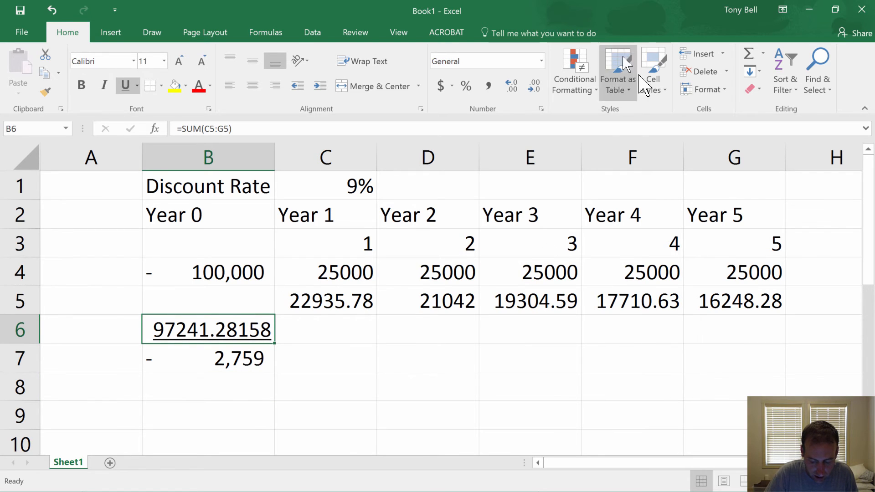
{"action": "left_click", "coordinate": [534, 87]}
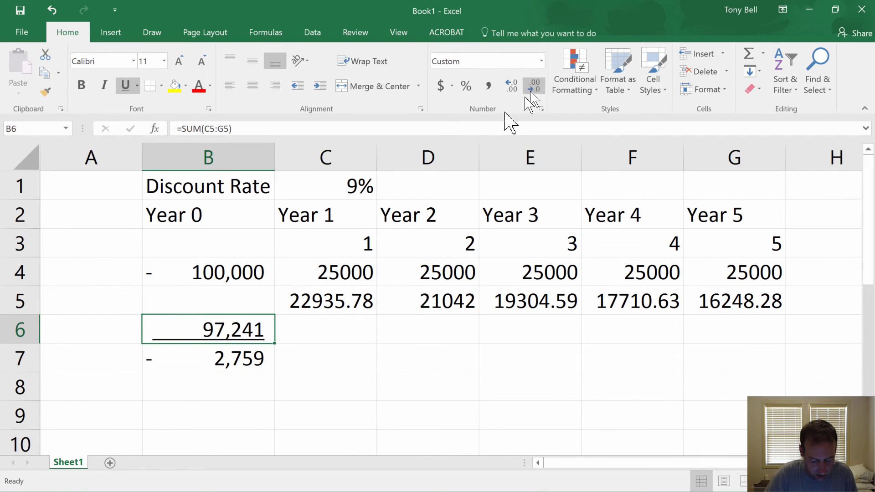
{"action": "left_click", "coordinate": [208, 359]}
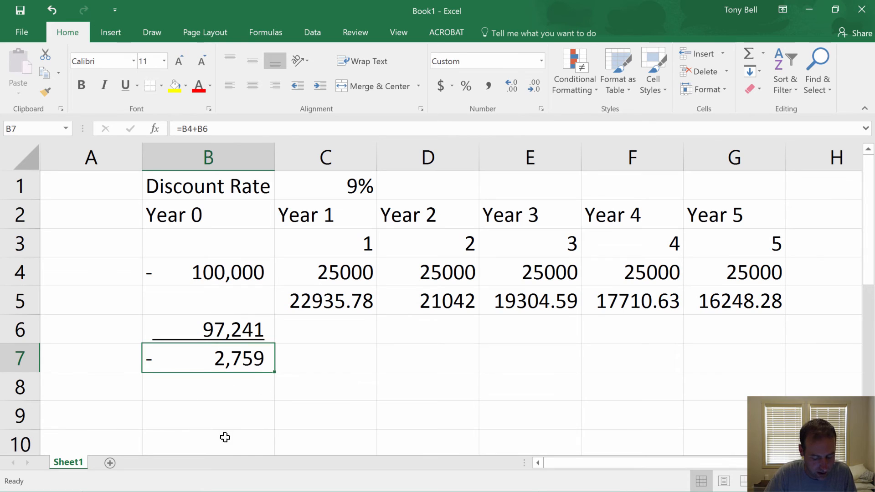
{"action": "left_click", "coordinate": [327, 186]}
{"action": "type", "text": "8"}
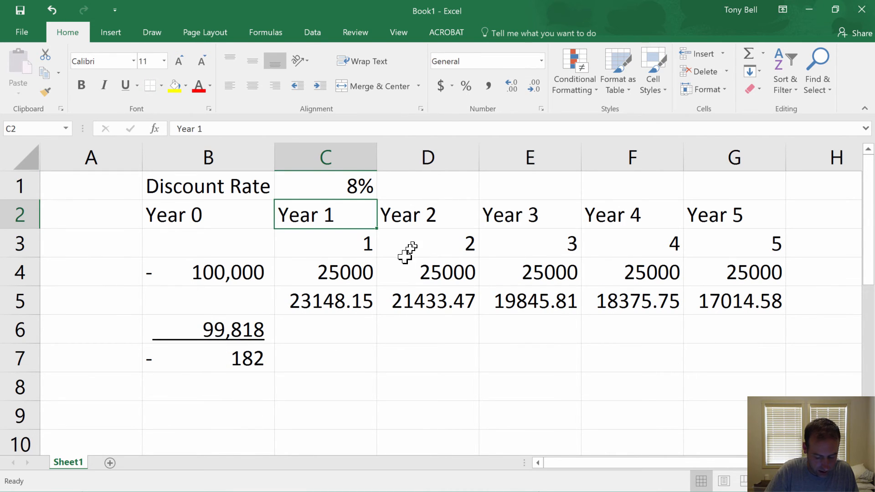
- Check the formulas, then try discount rates 8% and 7.7% in C1
{"action": "left_click", "coordinate": [325, 300]}
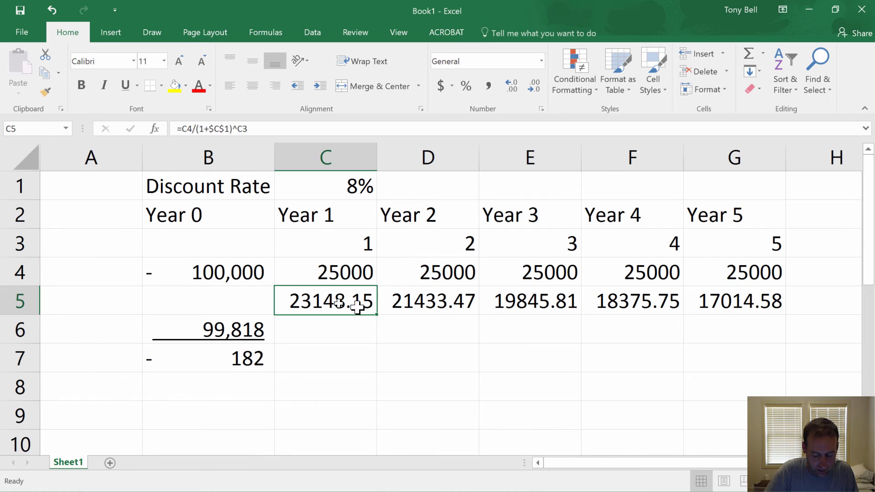
{"action": "mouse_move", "coordinate": [439, 363]}
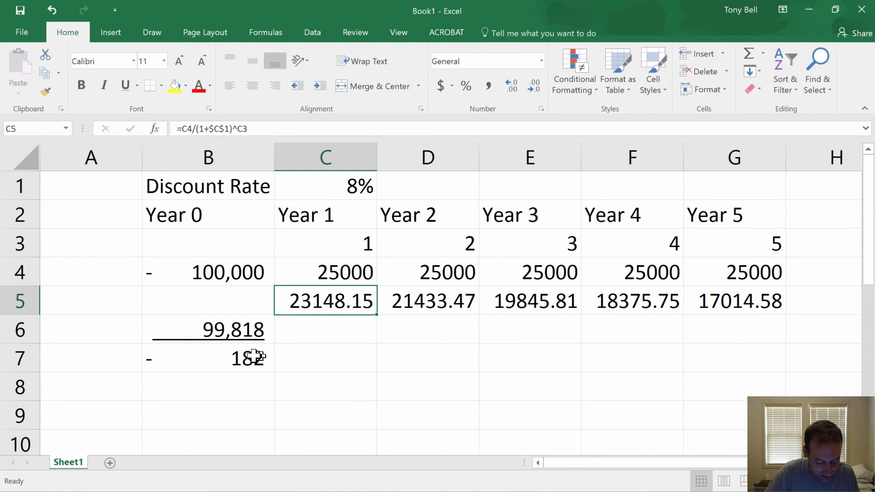
{"action": "left_click", "coordinate": [208, 358]}
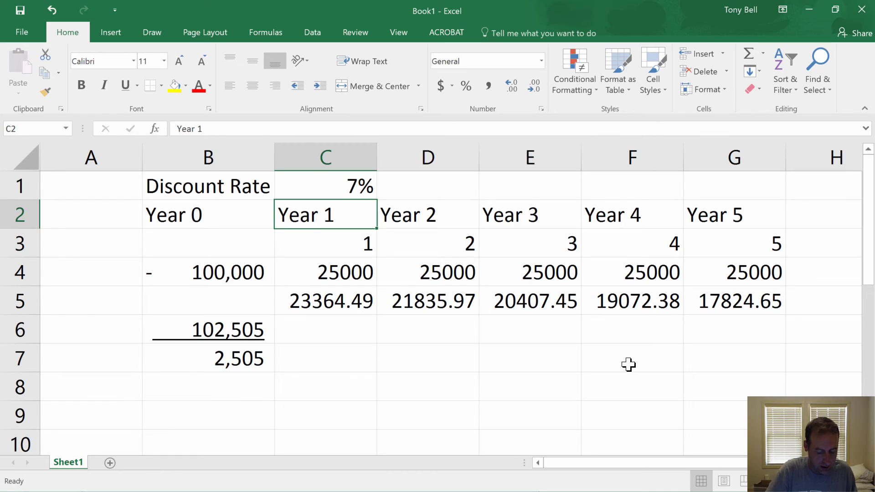
{"action": "left_click", "coordinate": [207, 358]}
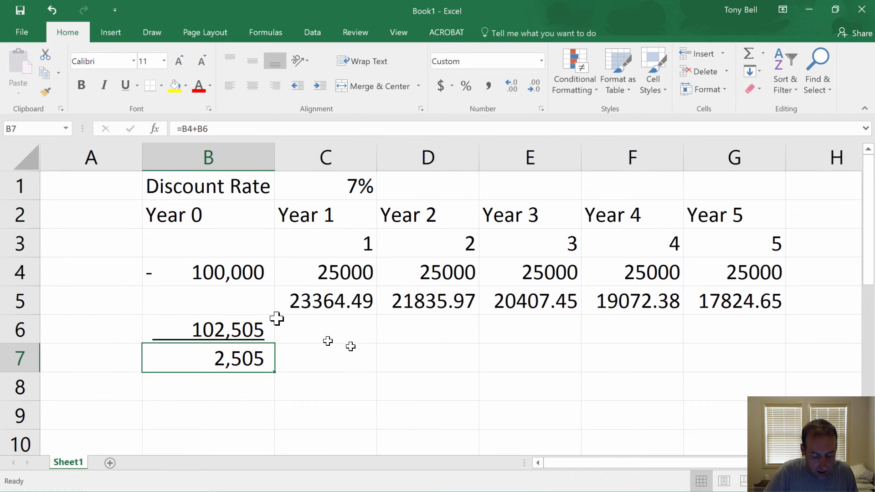
{"action": "left_click", "coordinate": [343, 186]}
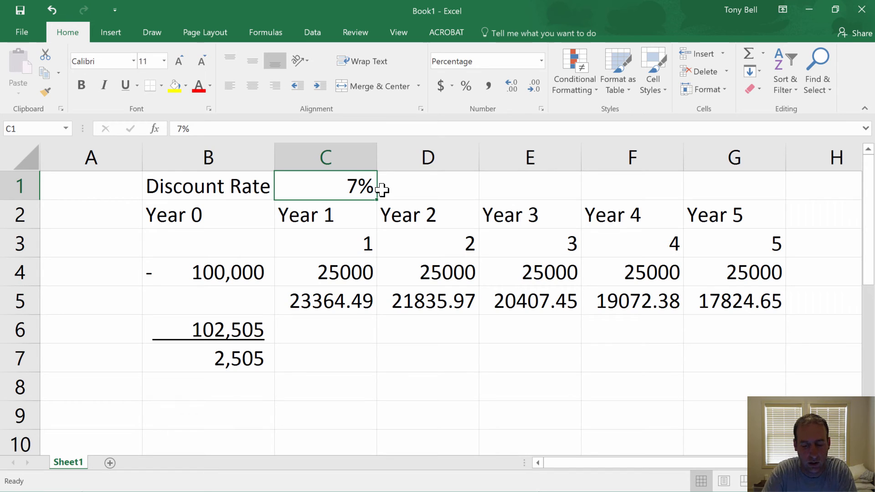
{"action": "type", "text": "8%"}
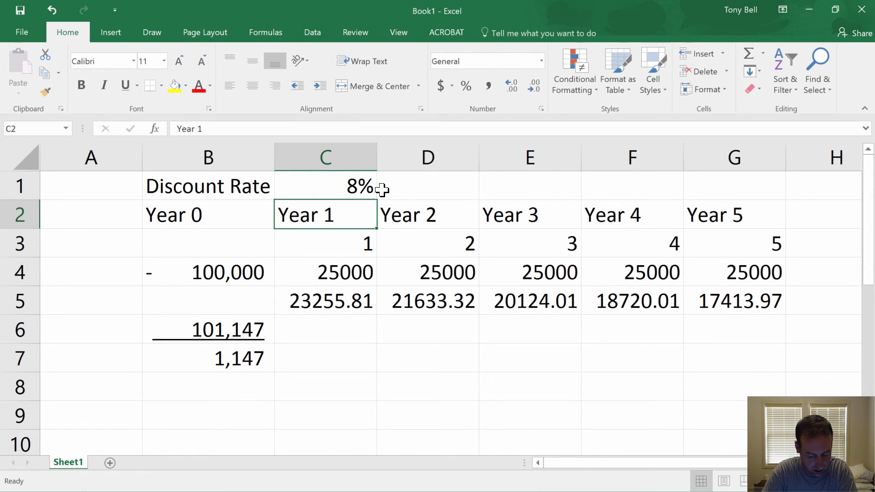
{"action": "left_click", "coordinate": [326, 186]}
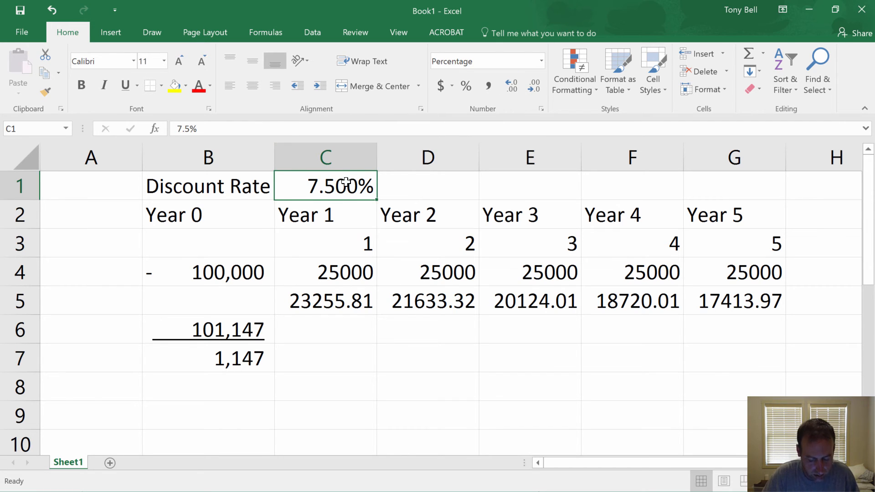
{"action": "type", "text": "7.7%"}
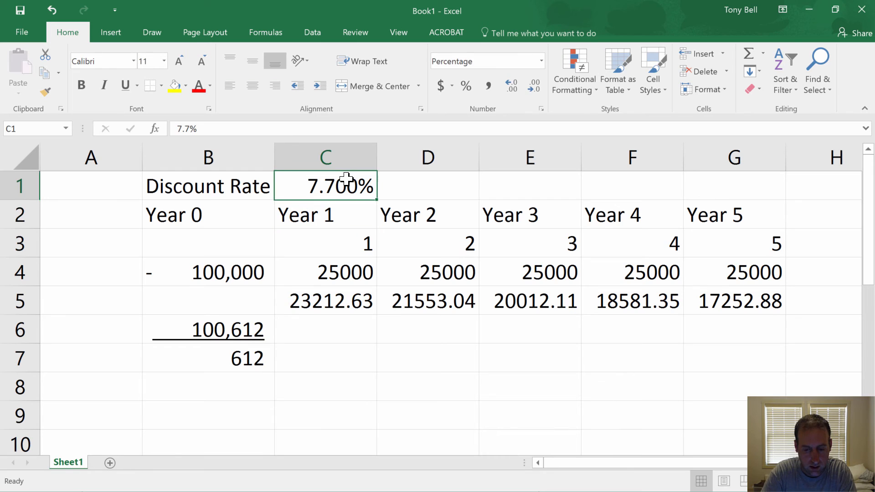
- Refine the rate through 7.8%, 7.9% and 7.93% to 7.931%, where B7 shows 0
{"action": "type", "text": "7.8%"}
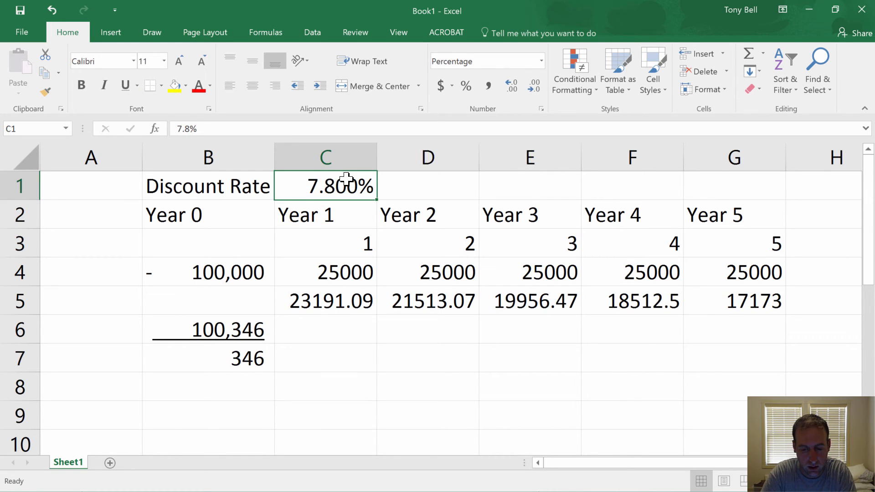
{"action": "type", "text": "7.9%"}
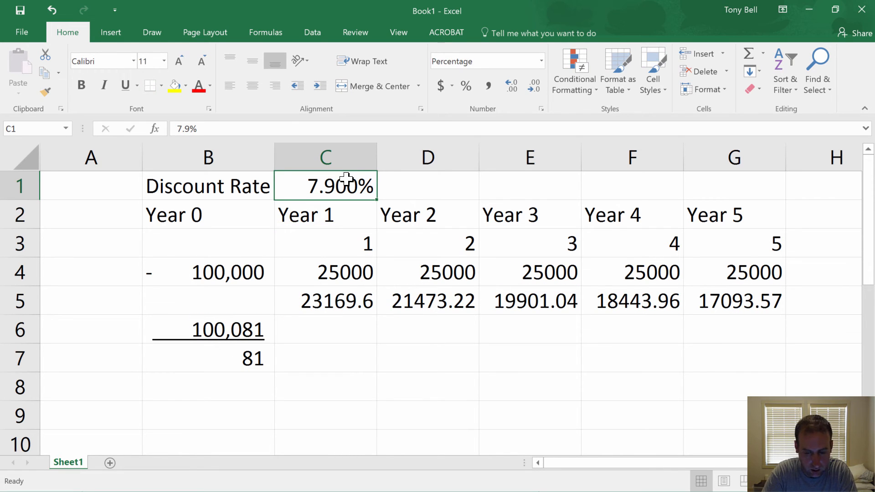
{"action": "double_click", "coordinate": [344, 184]}
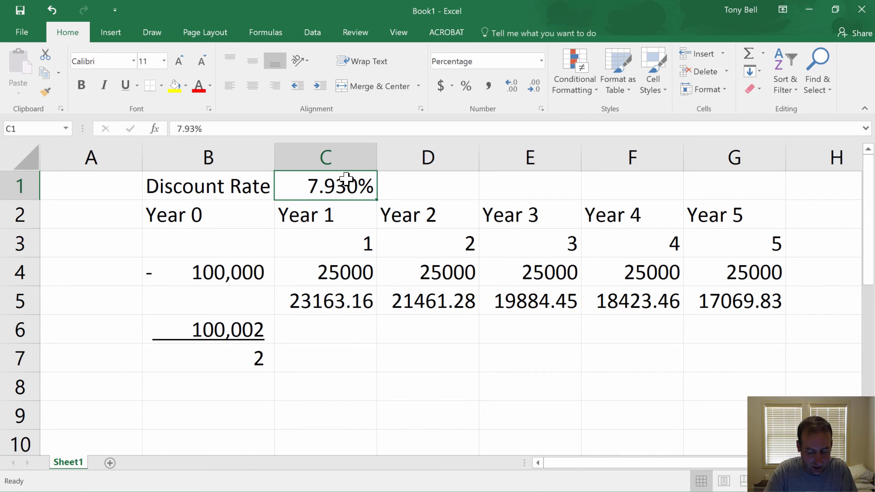
{"action": "type", "text": "7%"}
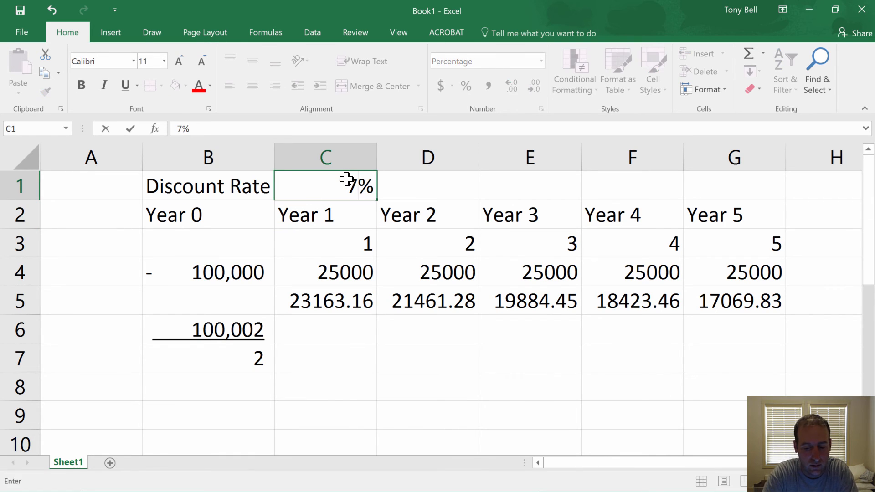
{"action": "type", "text": "7.931"}
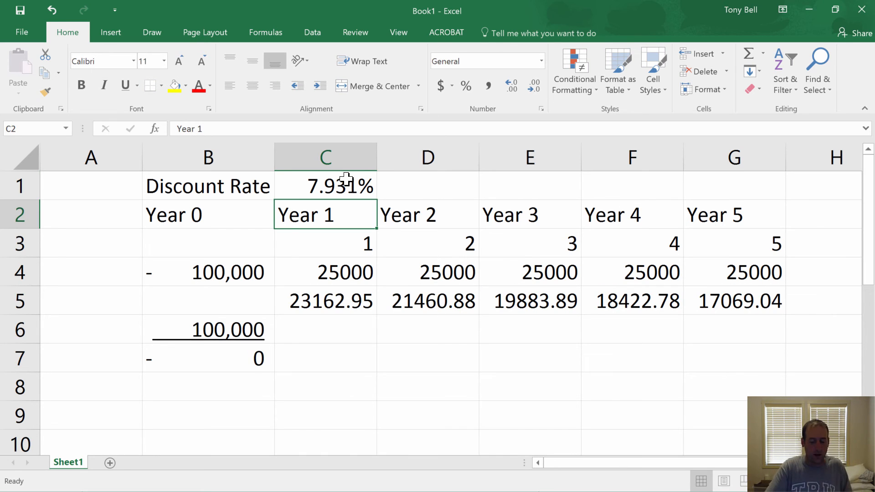
{"action": "left_click", "coordinate": [325, 184]}
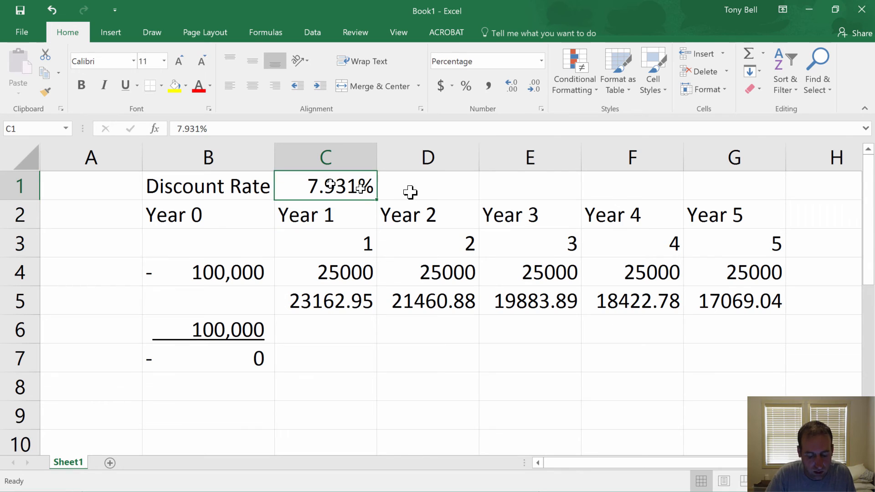
{"action": "mouse_move", "coordinate": [480, 227]}
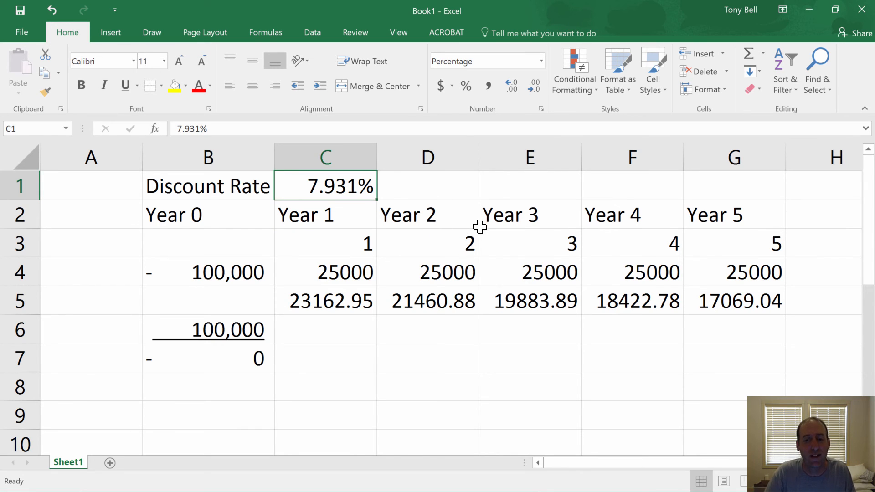
{"action": "mouse_move", "coordinate": [483, 206]}
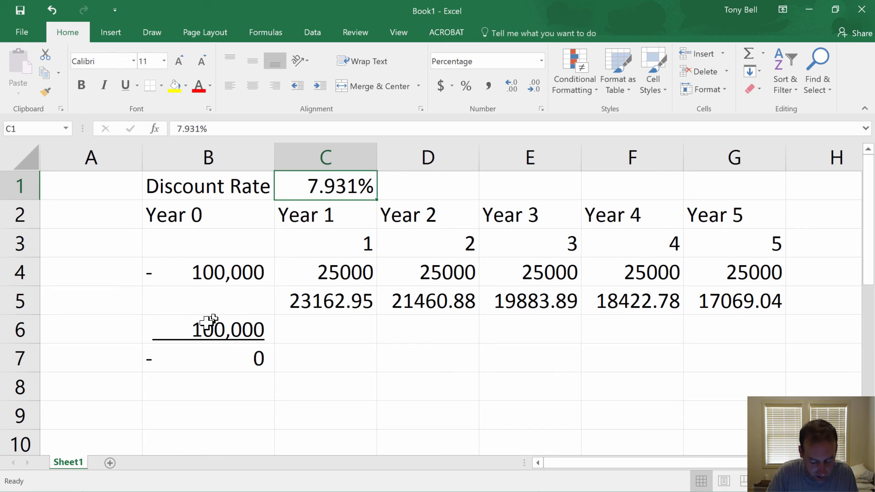
{"action": "mouse_move", "coordinate": [178, 345]}
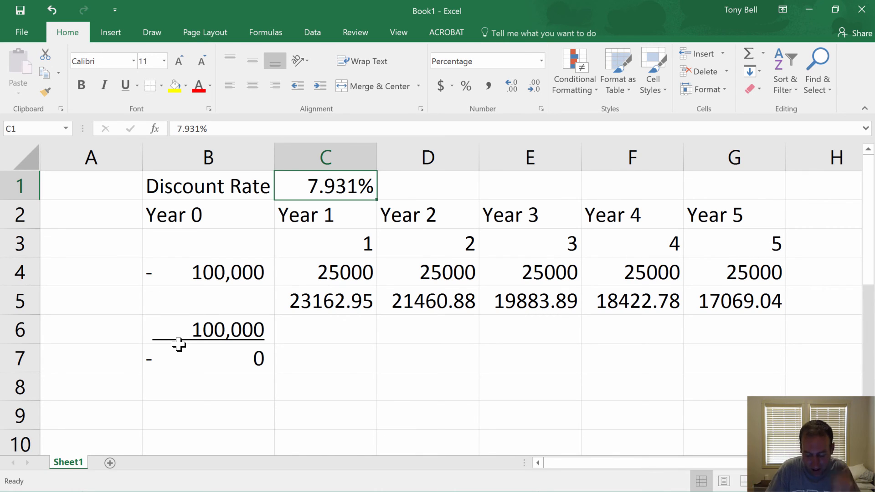
{"action": "mouse_move", "coordinate": [194, 412]}
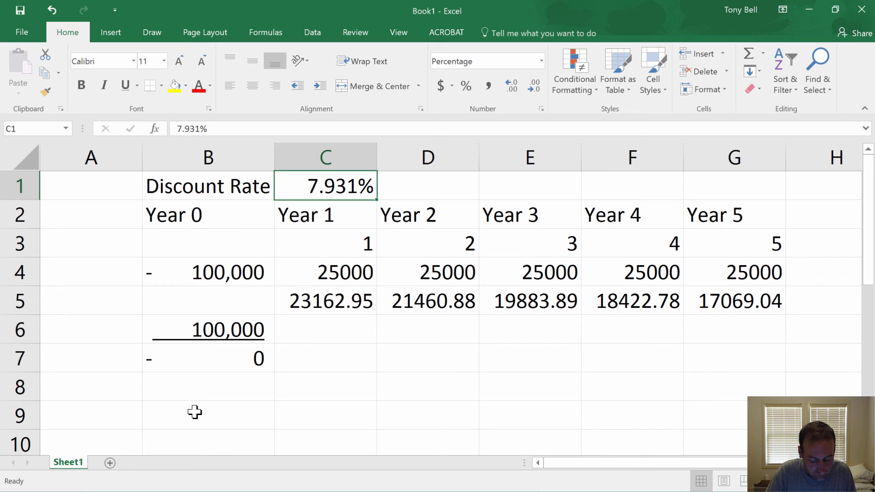
{"action": "mouse_move", "coordinate": [198, 348]}
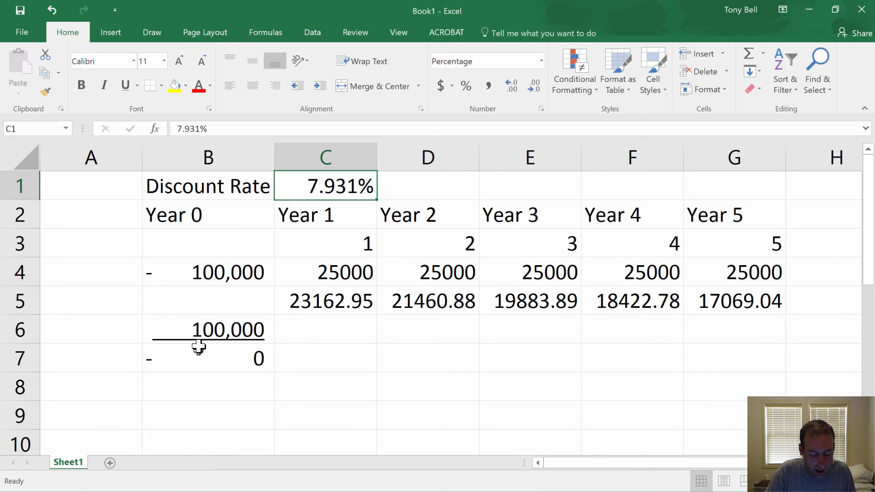
{"action": "mouse_move", "coordinate": [159, 315]}
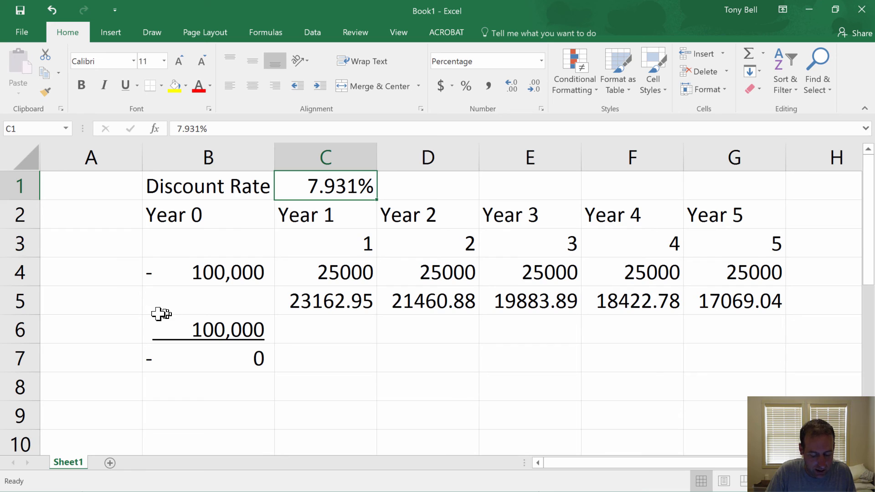
{"action": "mouse_move", "coordinate": [154, 322]}
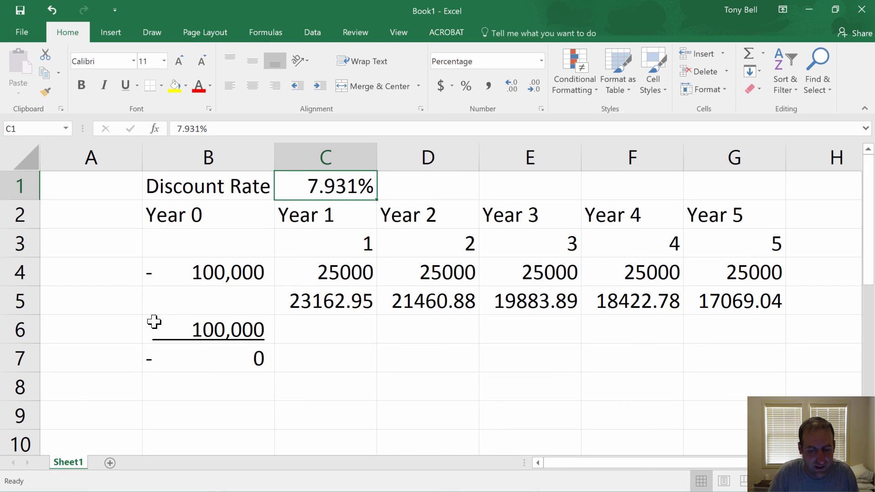
{"action": "mouse_move", "coordinate": [127, 306]}
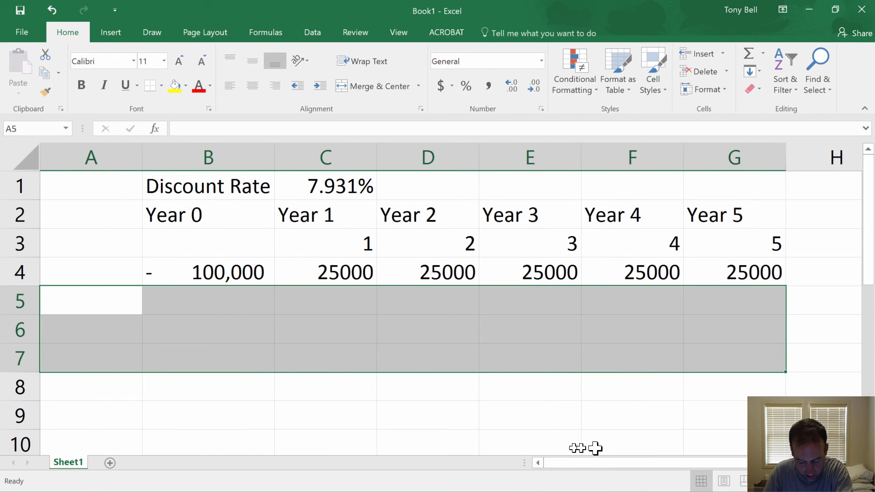
{"action": "mouse_move", "coordinate": [215, 241]}
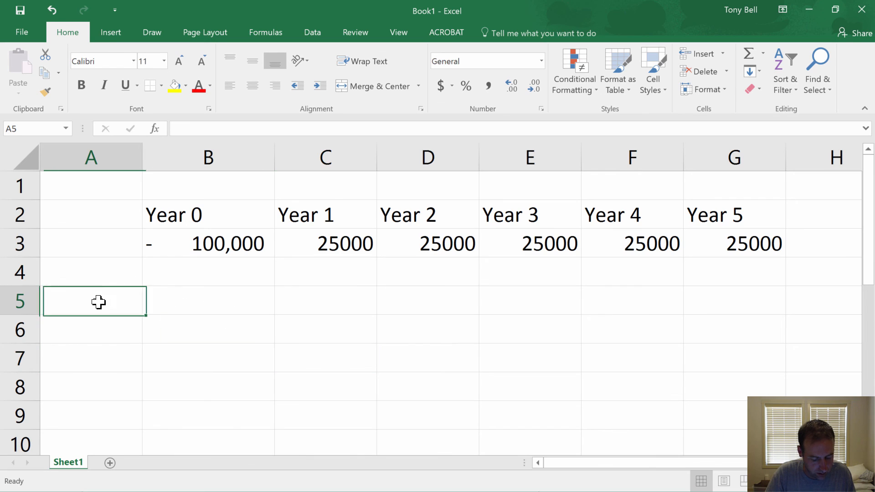
- Enter =IRR(B3:G3) in A5 and add decimals to show 7.931%
{"action": "type", "text": "=i"}
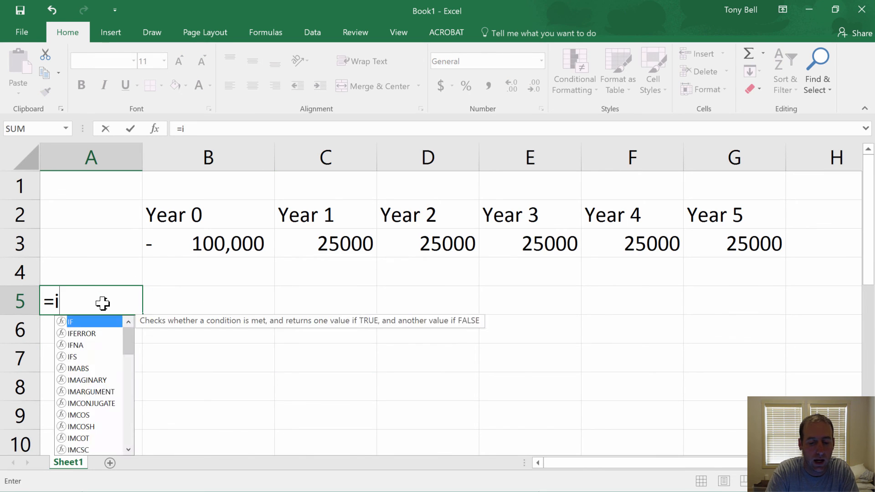
{"action": "type", "text": "rr(B3:G3"}
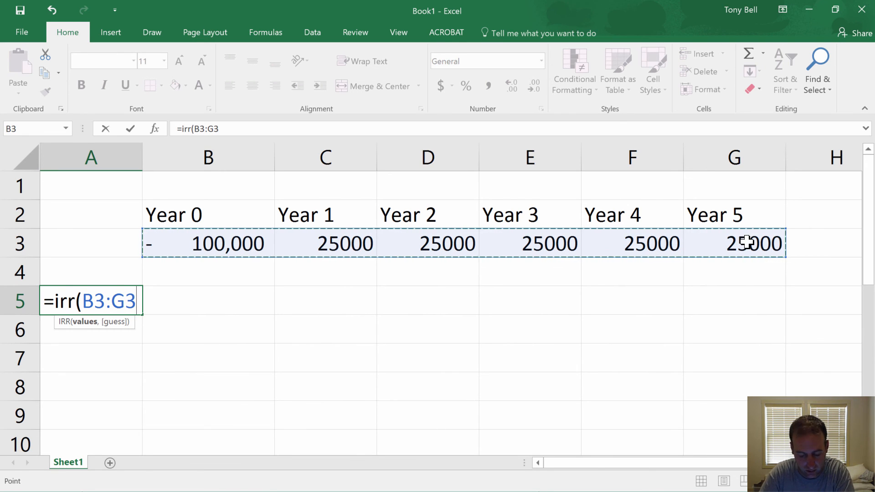
{"action": "key", "text": "Enter"}
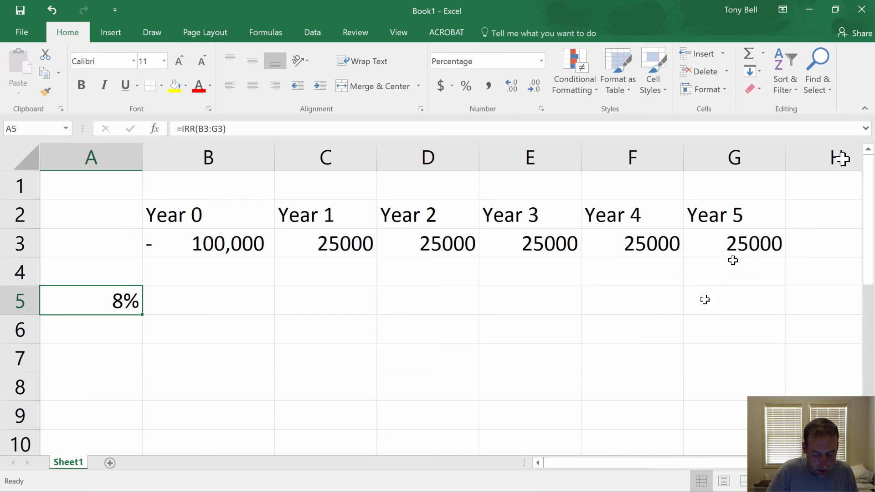
{"action": "left_click", "coordinate": [511, 84]}
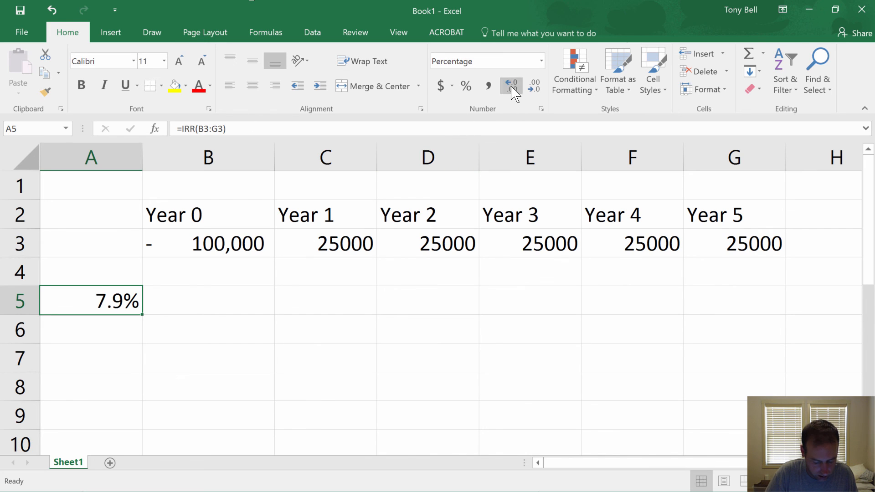
{"action": "left_click", "coordinate": [534, 86]}
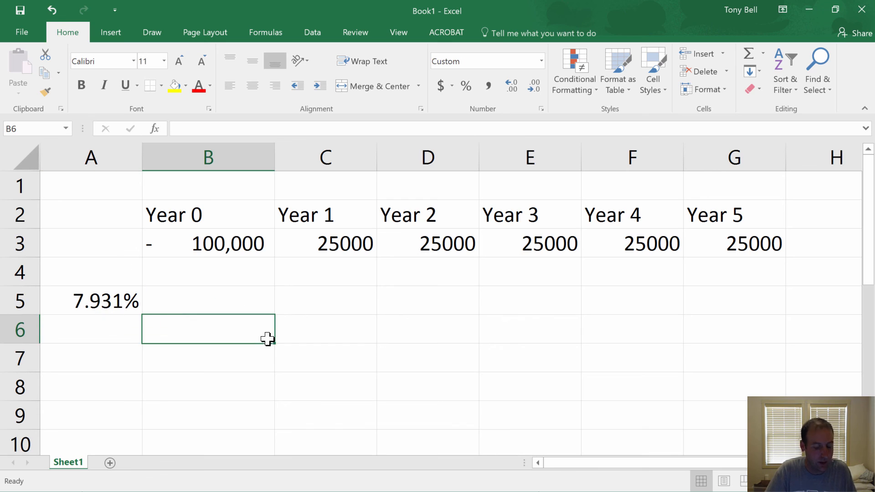
{"action": "mouse_move", "coordinate": [258, 354]}
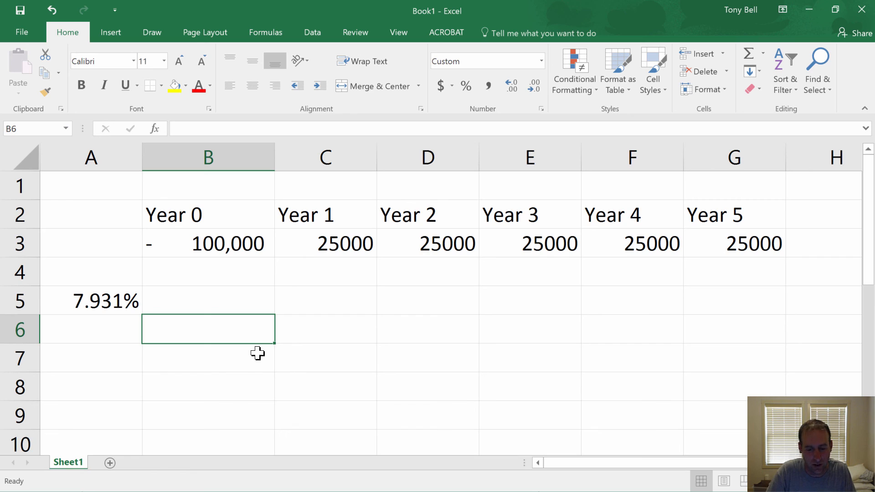
{"action": "mouse_move", "coordinate": [262, 381]}
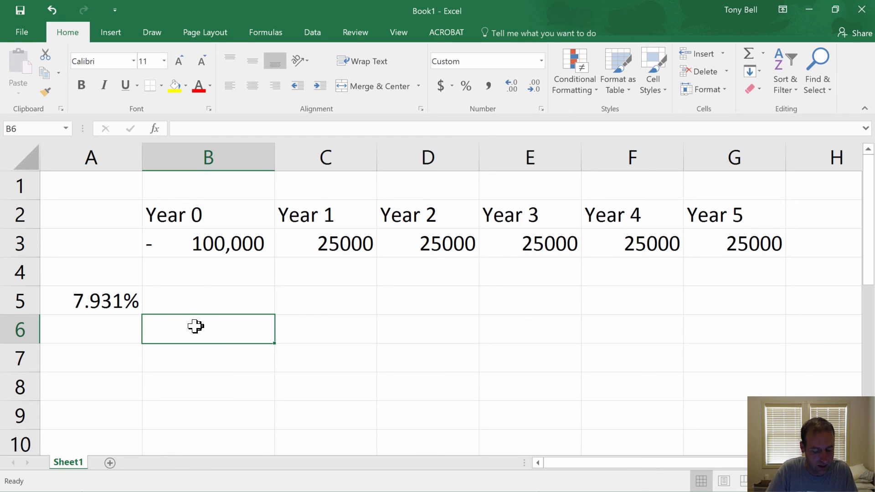
{"action": "left_click", "coordinate": [90, 301]}
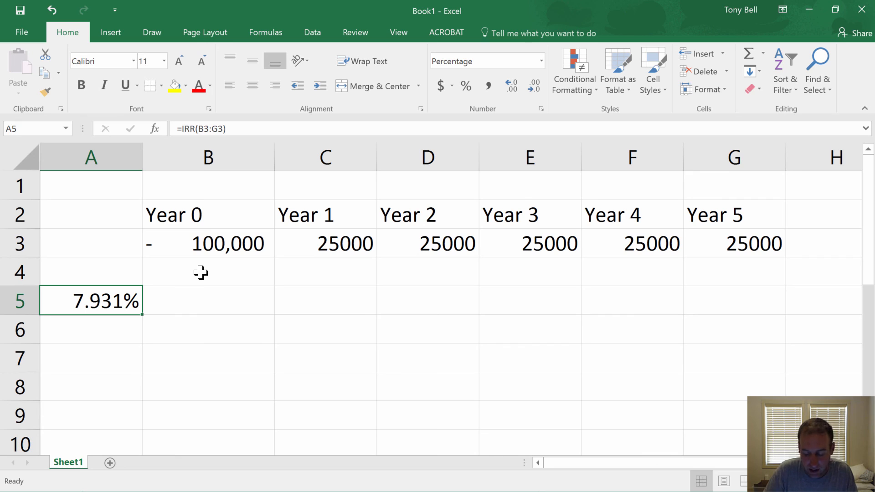
{"action": "left_click", "coordinate": [208, 272]}
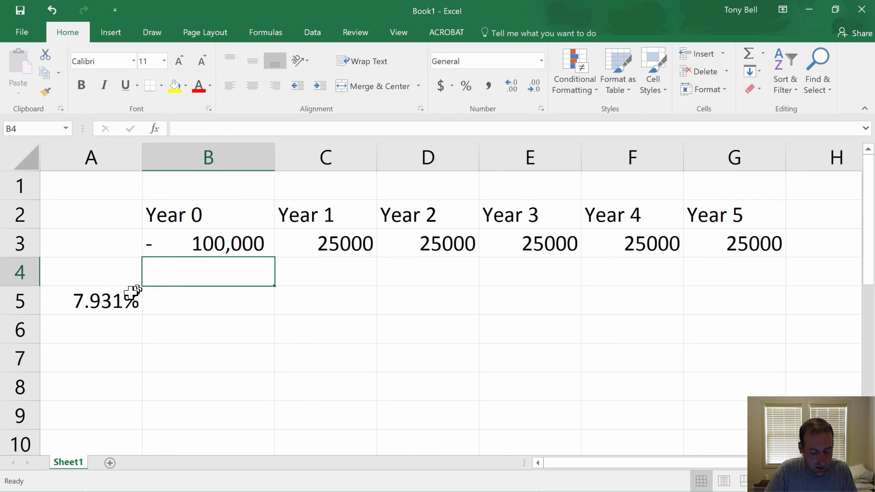
{"action": "left_click", "coordinate": [91, 301]}
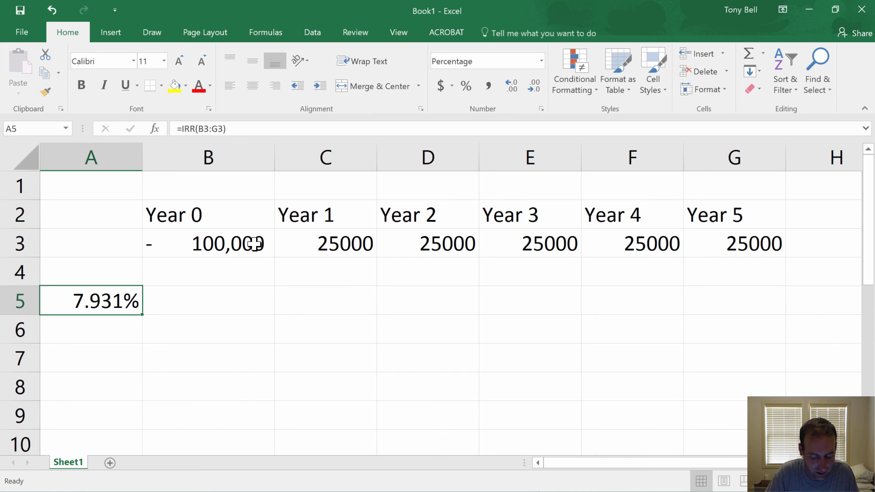
{"action": "mouse_move", "coordinate": [370, 285]}
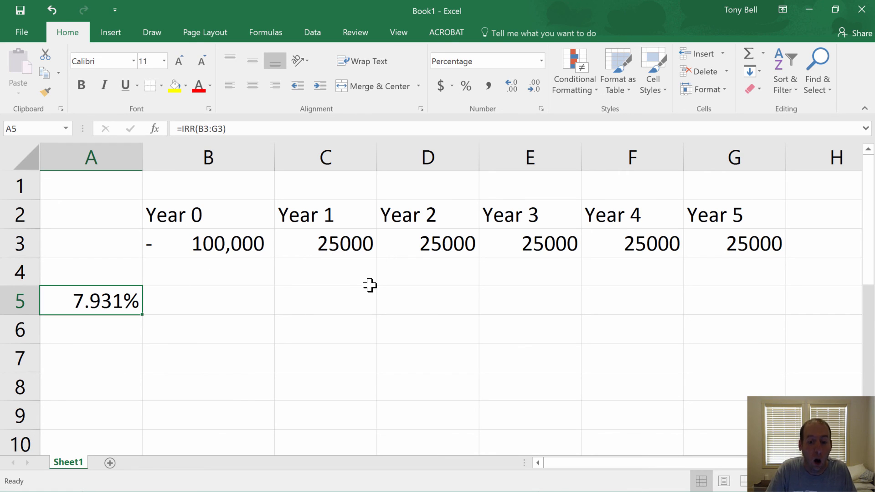